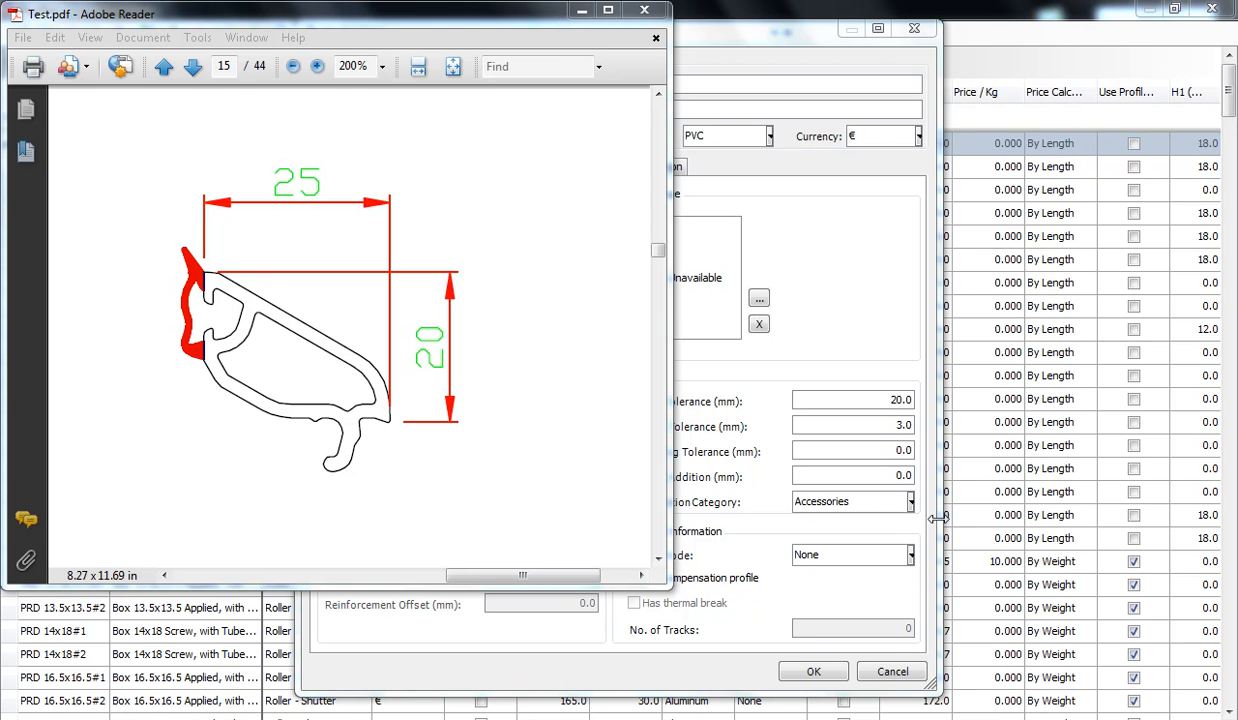
mouse_move(462, 396)
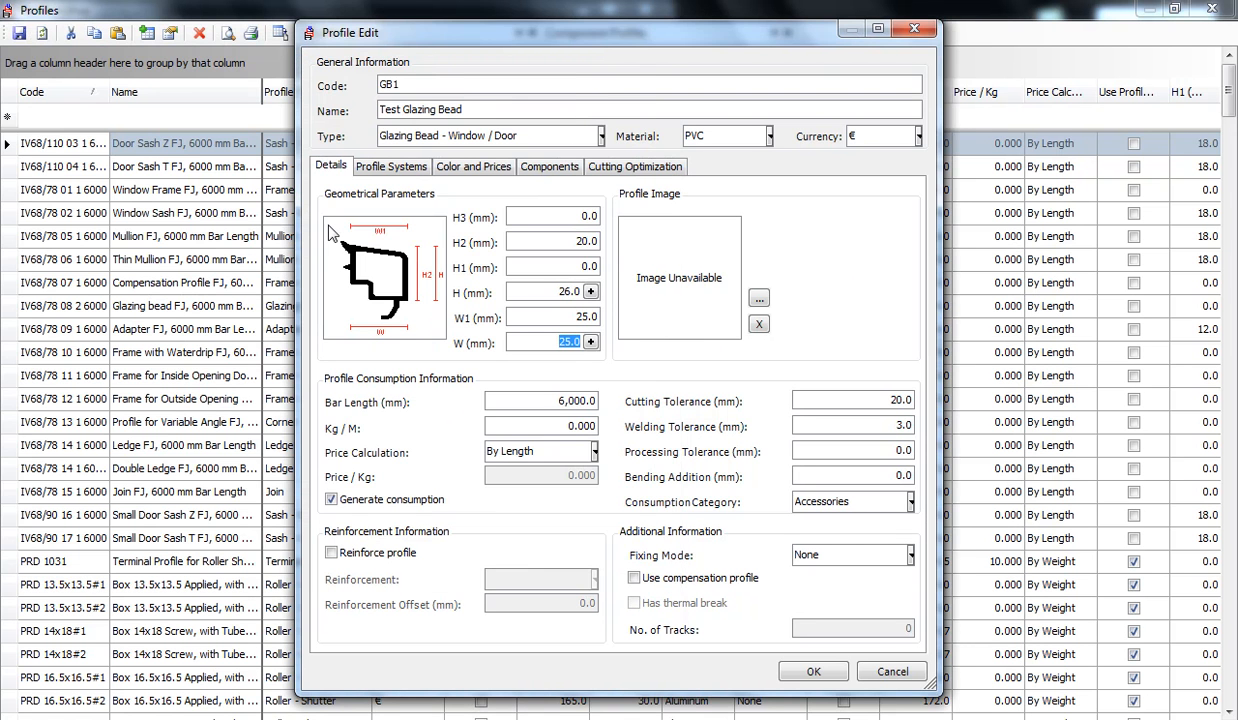
mouse_move(376, 220)
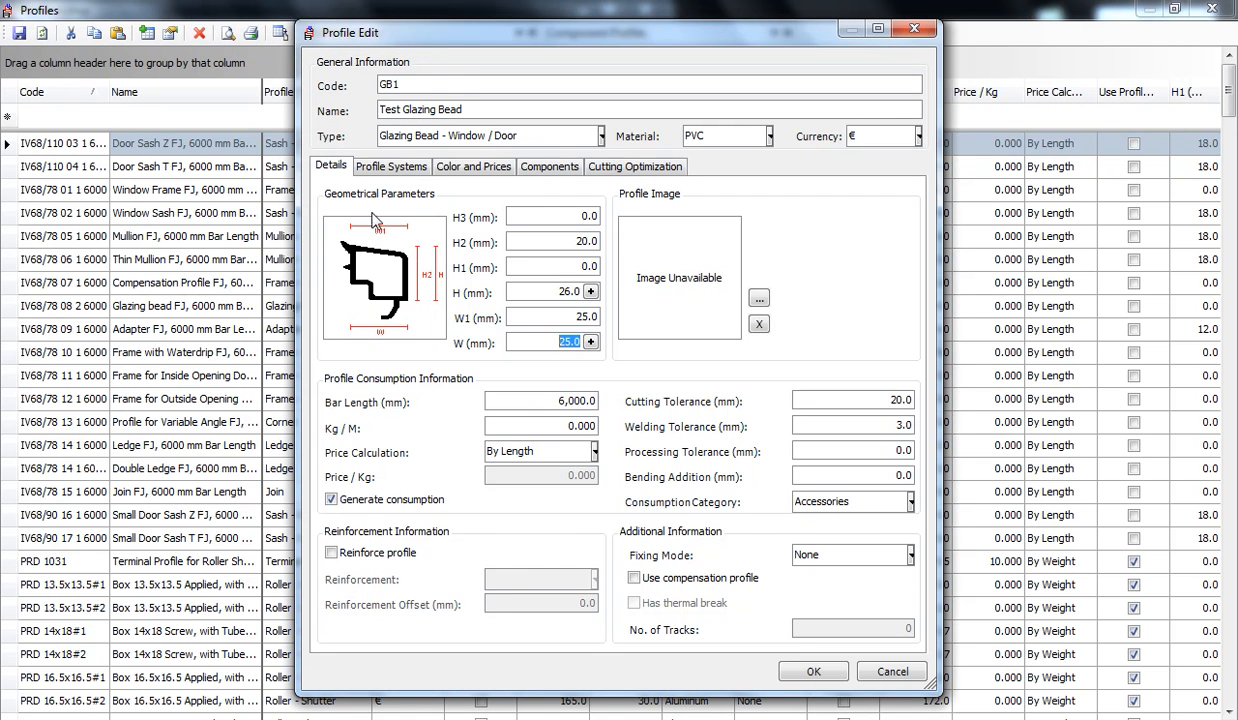
mouse_move(404, 218)
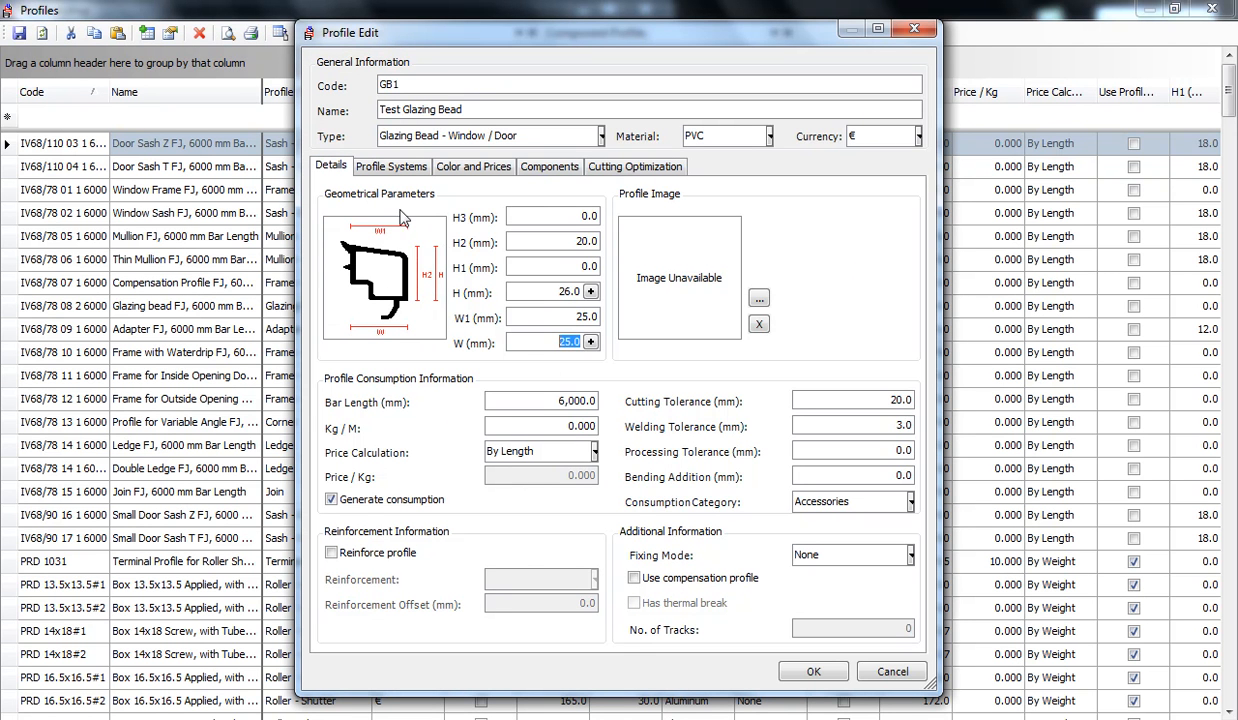
mouse_move(440, 212)
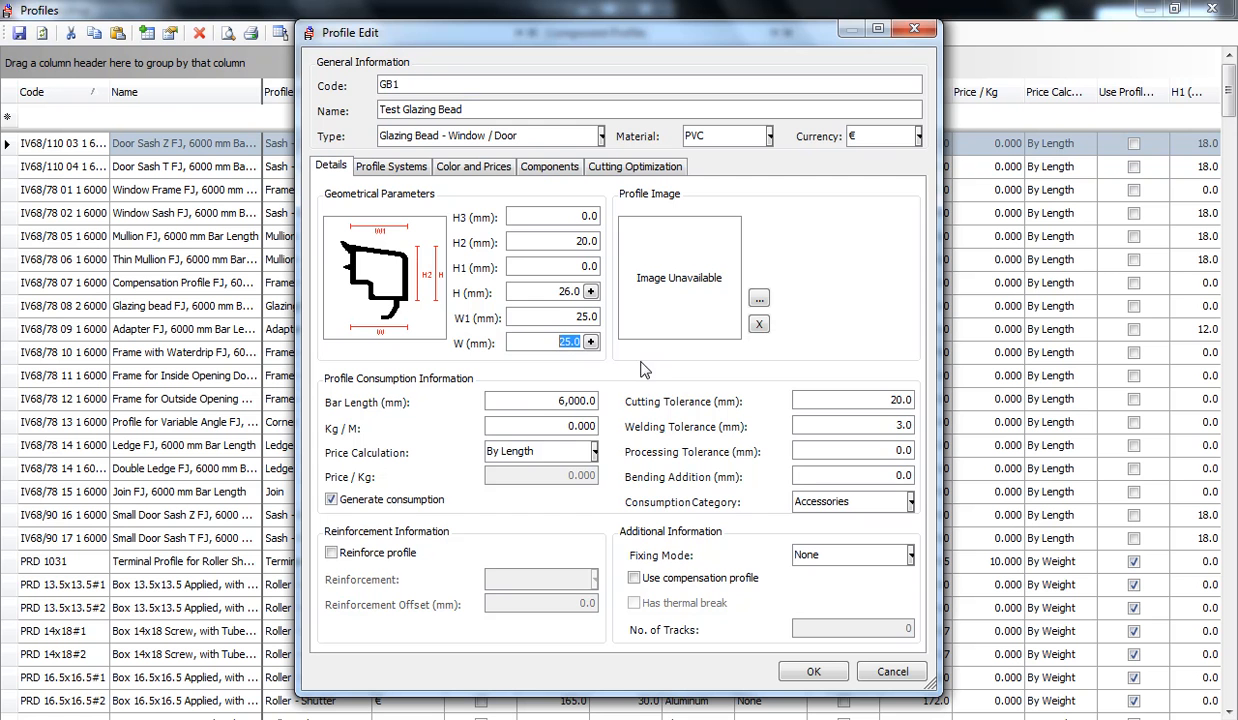
mouse_move(470, 304)
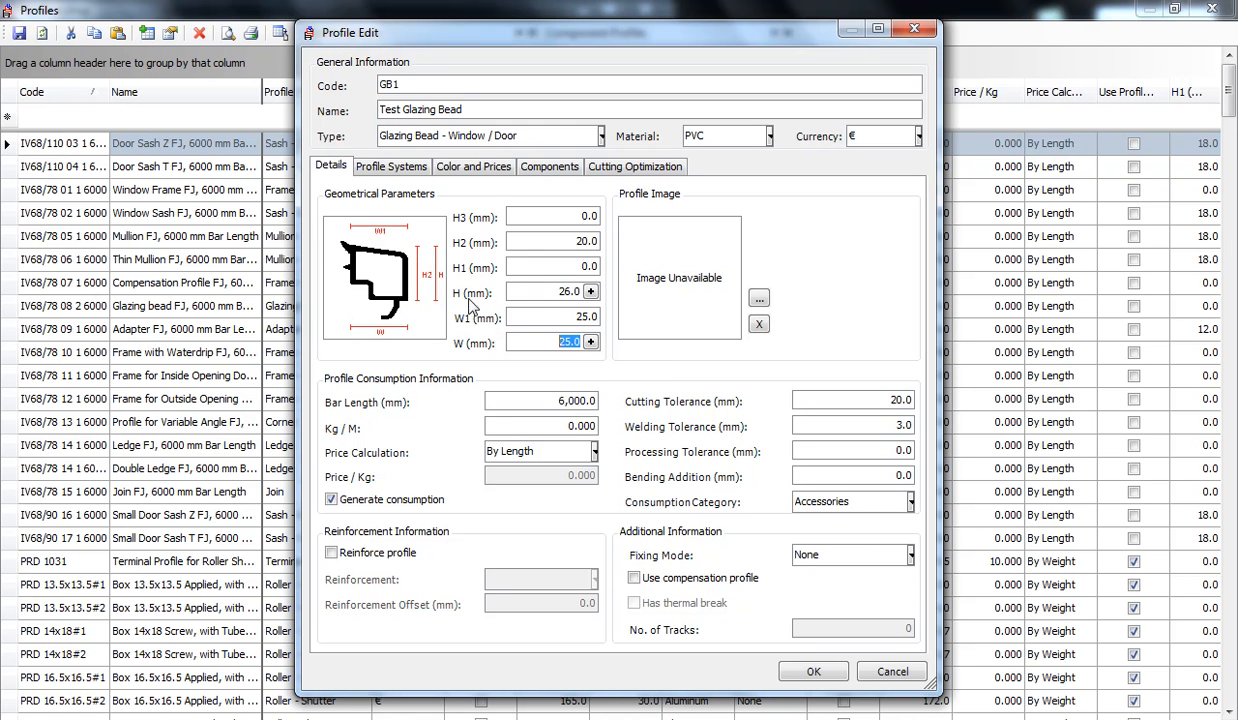
mouse_move(510, 328)
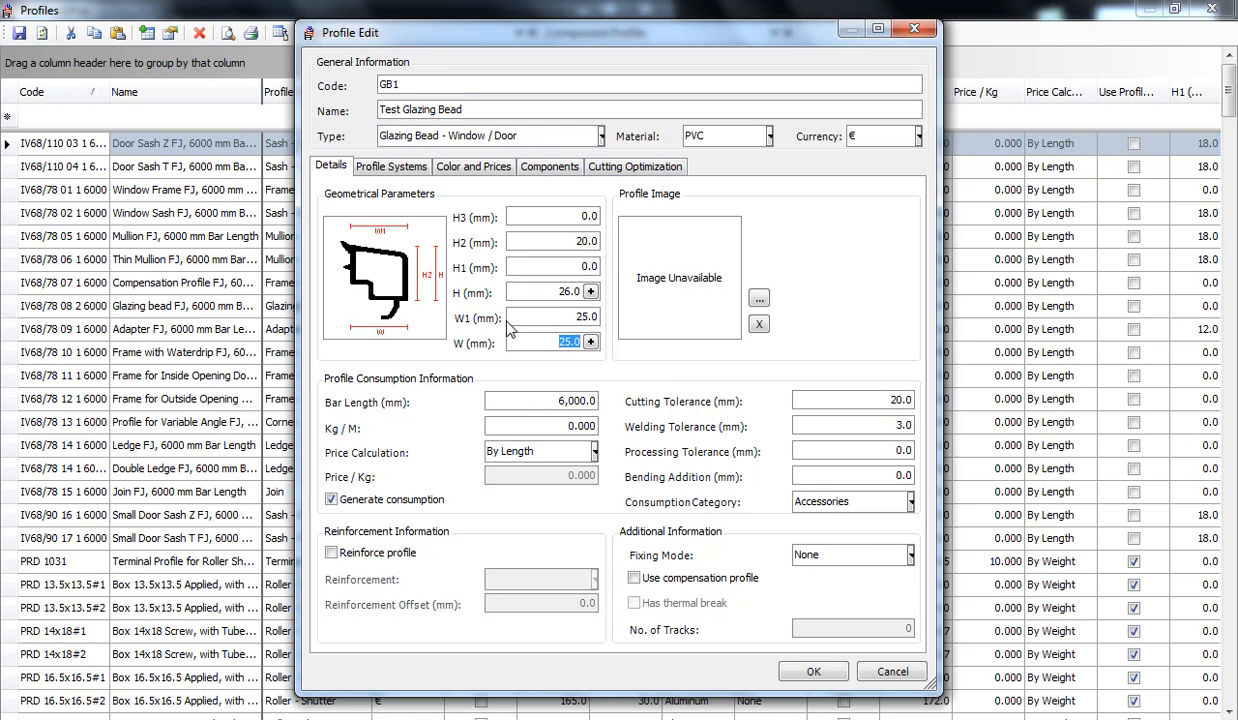
mouse_move(530, 364)
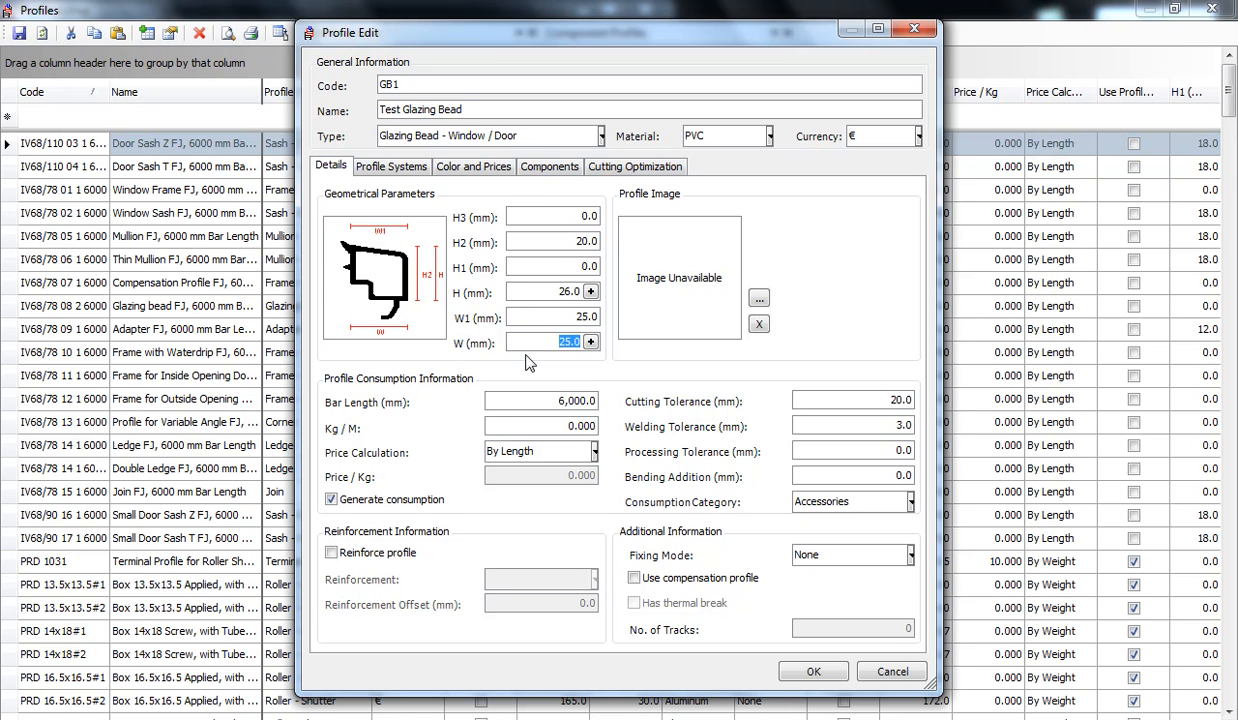
Step: Move into the H2 field to check the glazing bead's H2 dimension of 20
click(552, 242)
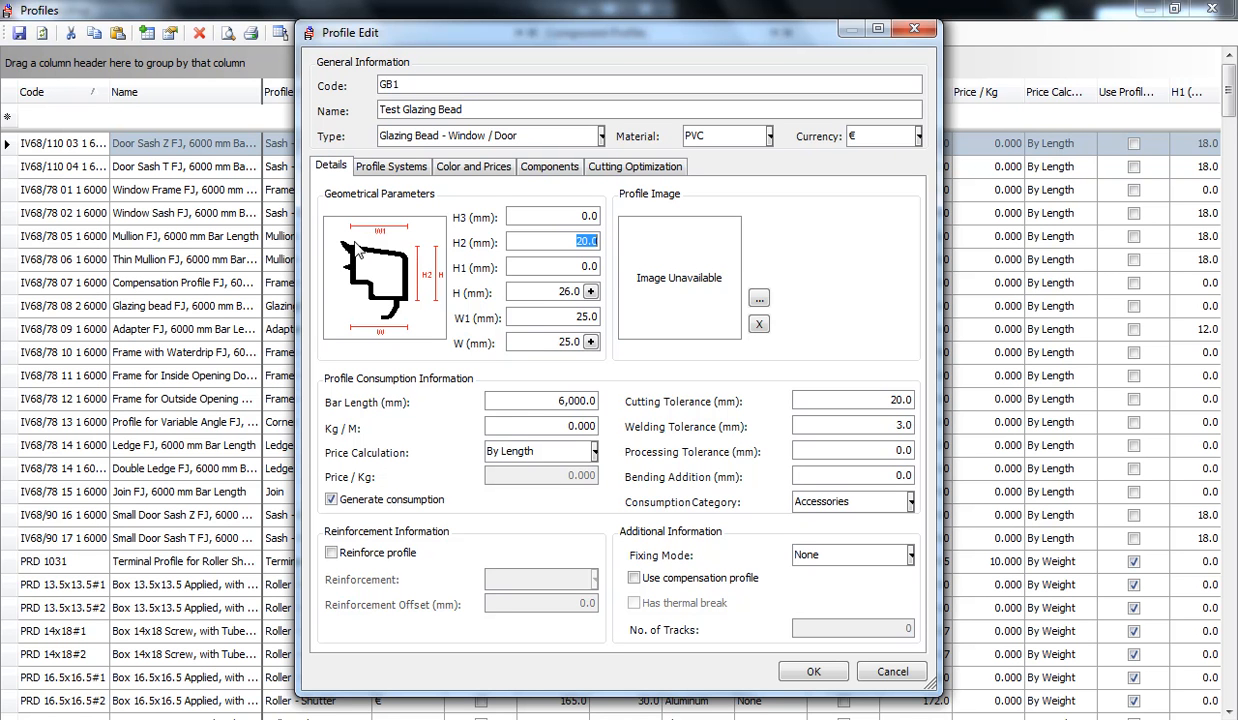
mouse_move(418, 256)
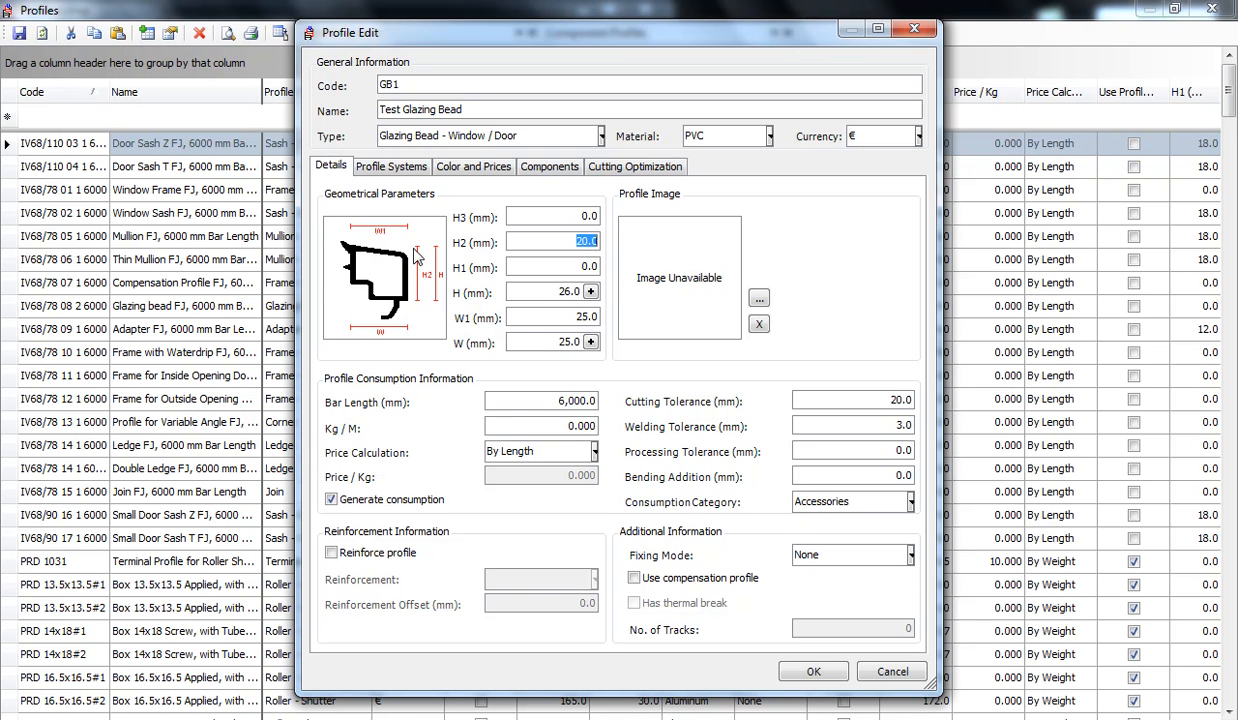
mouse_move(404, 308)
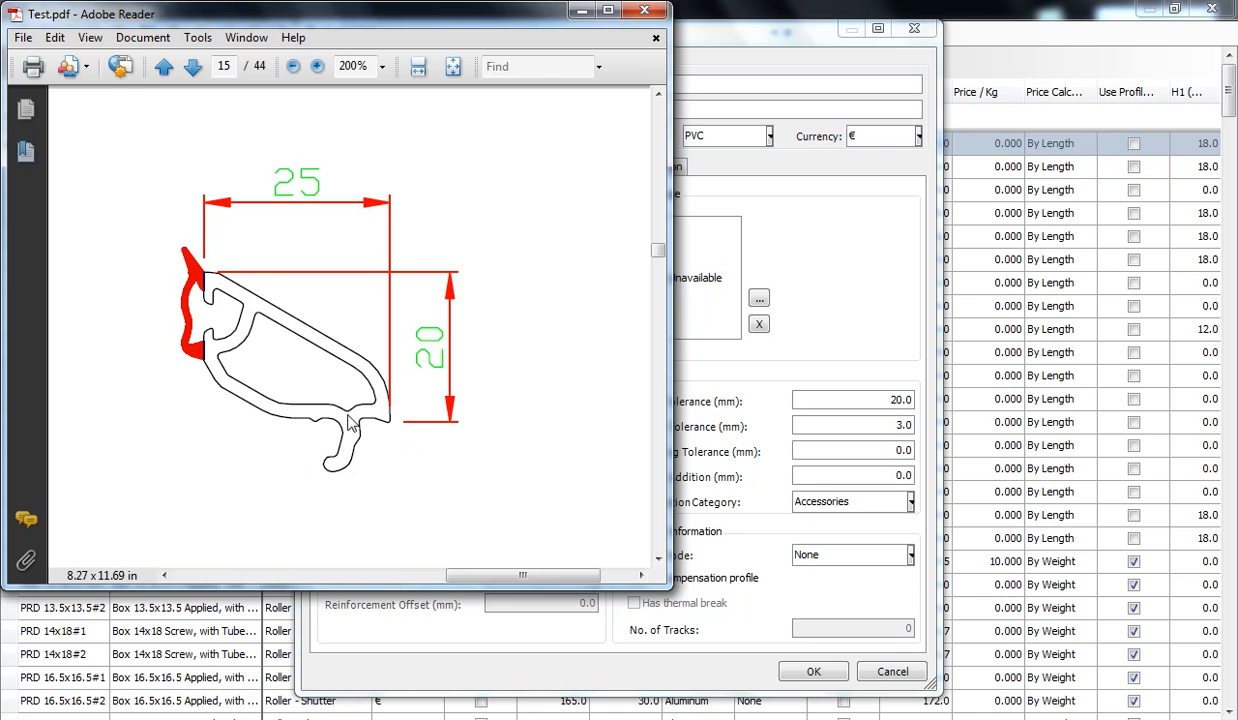
mouse_move(330, 480)
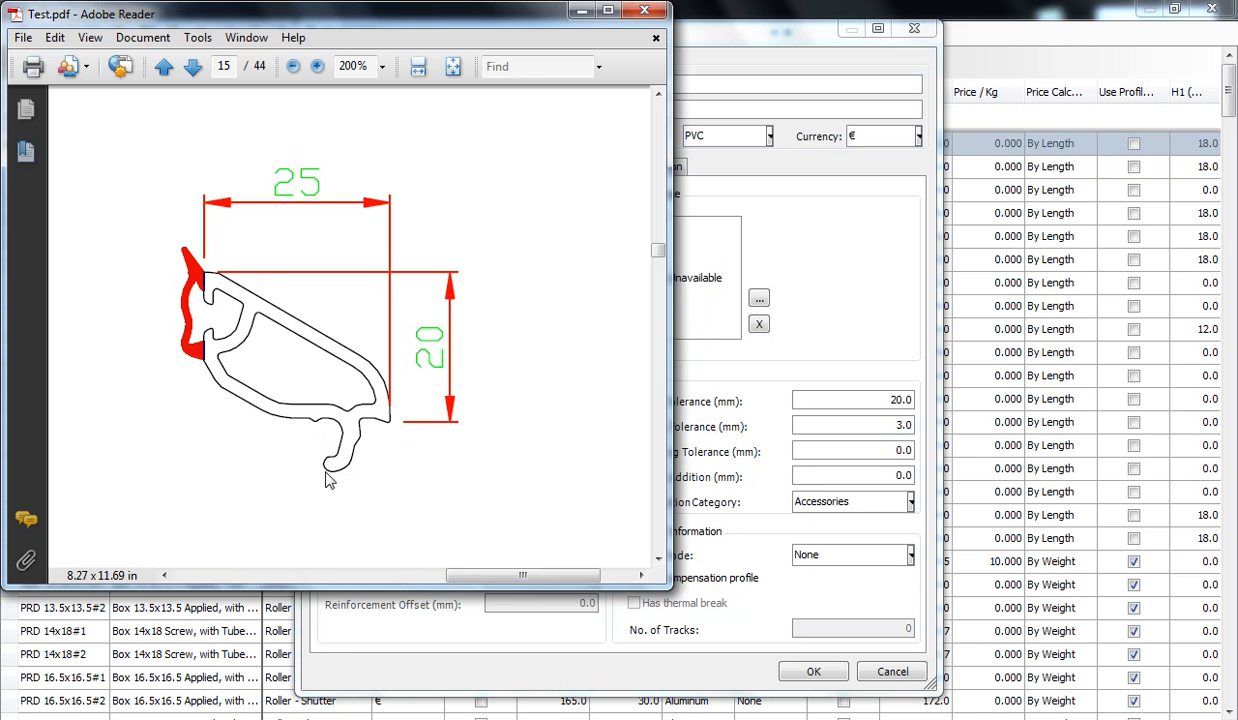
mouse_move(368, 472)
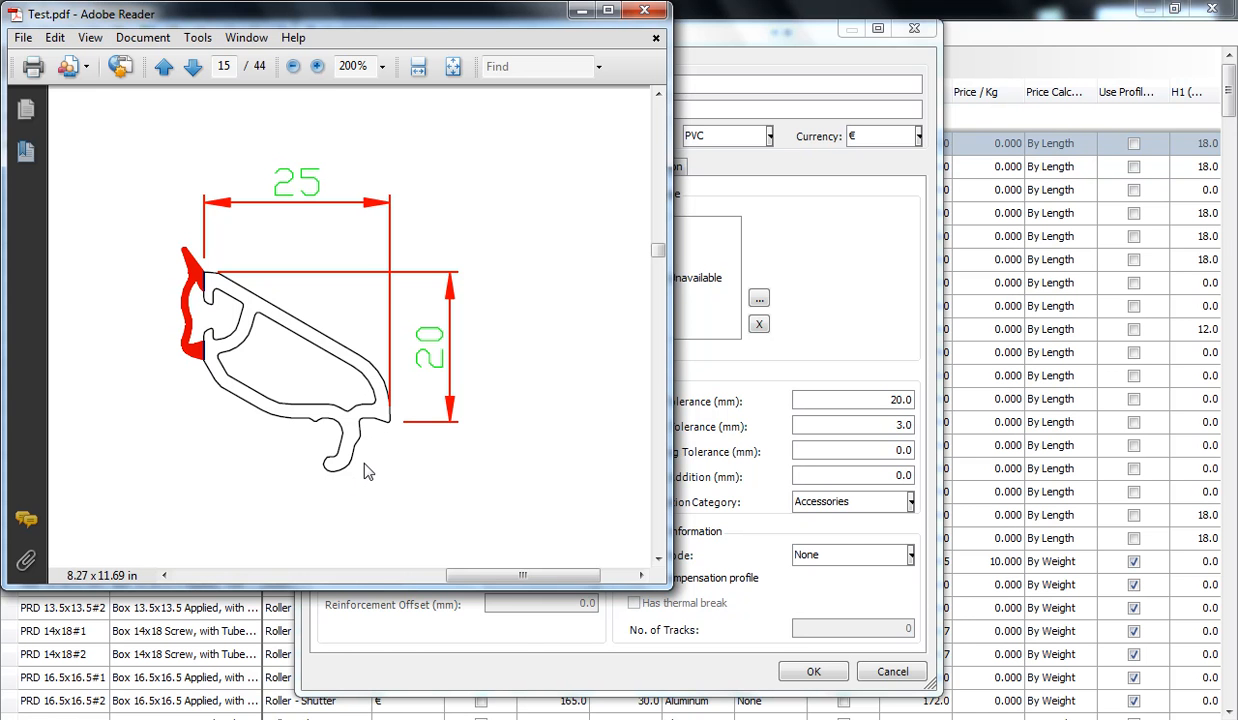
mouse_move(372, 466)
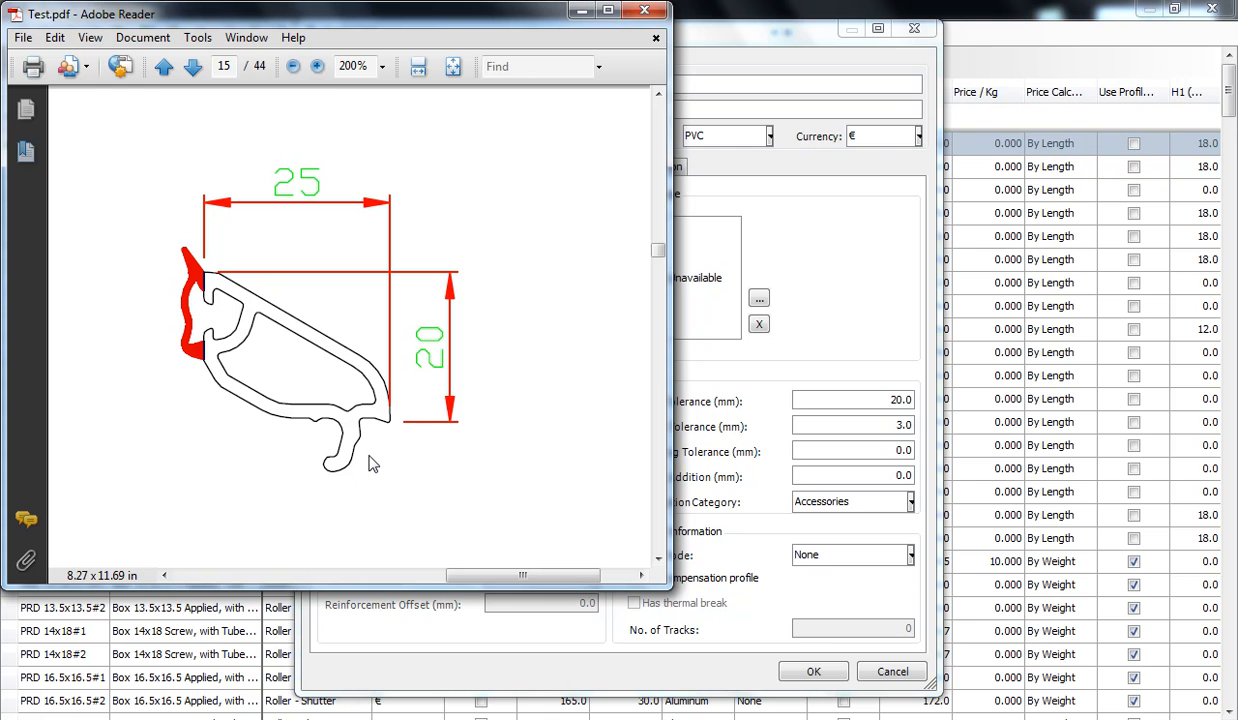
mouse_move(412, 438)
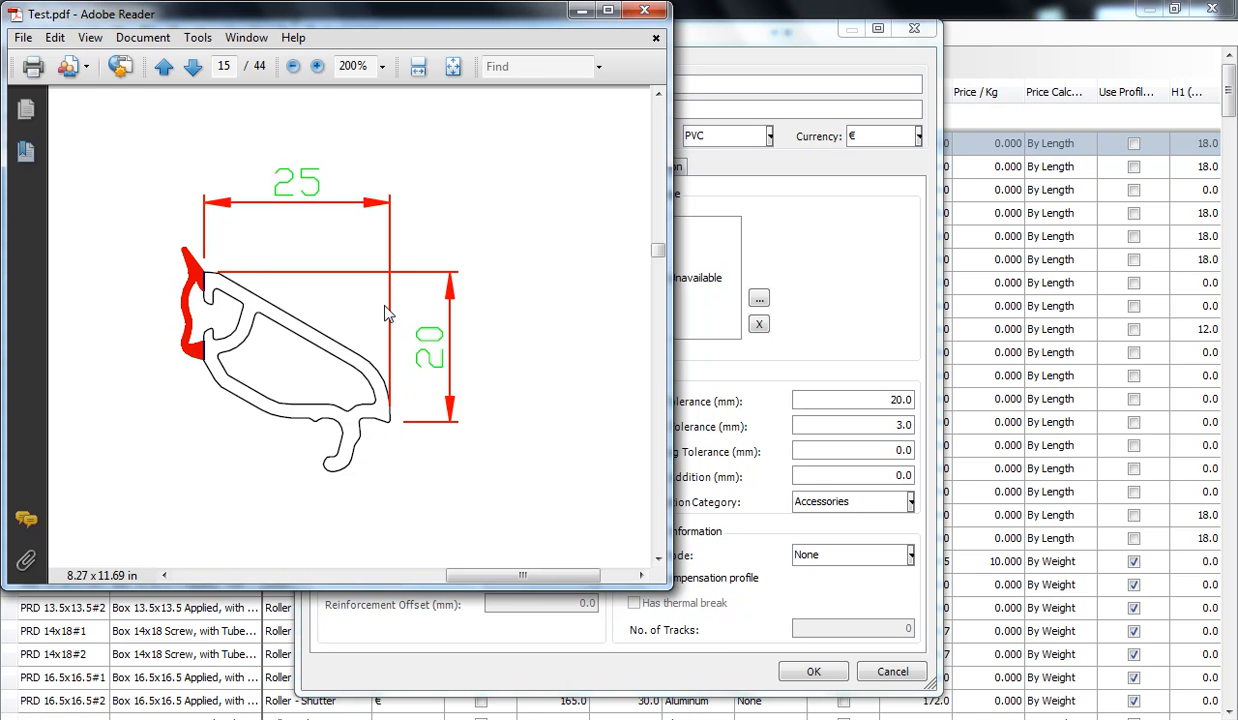
mouse_move(420, 280)
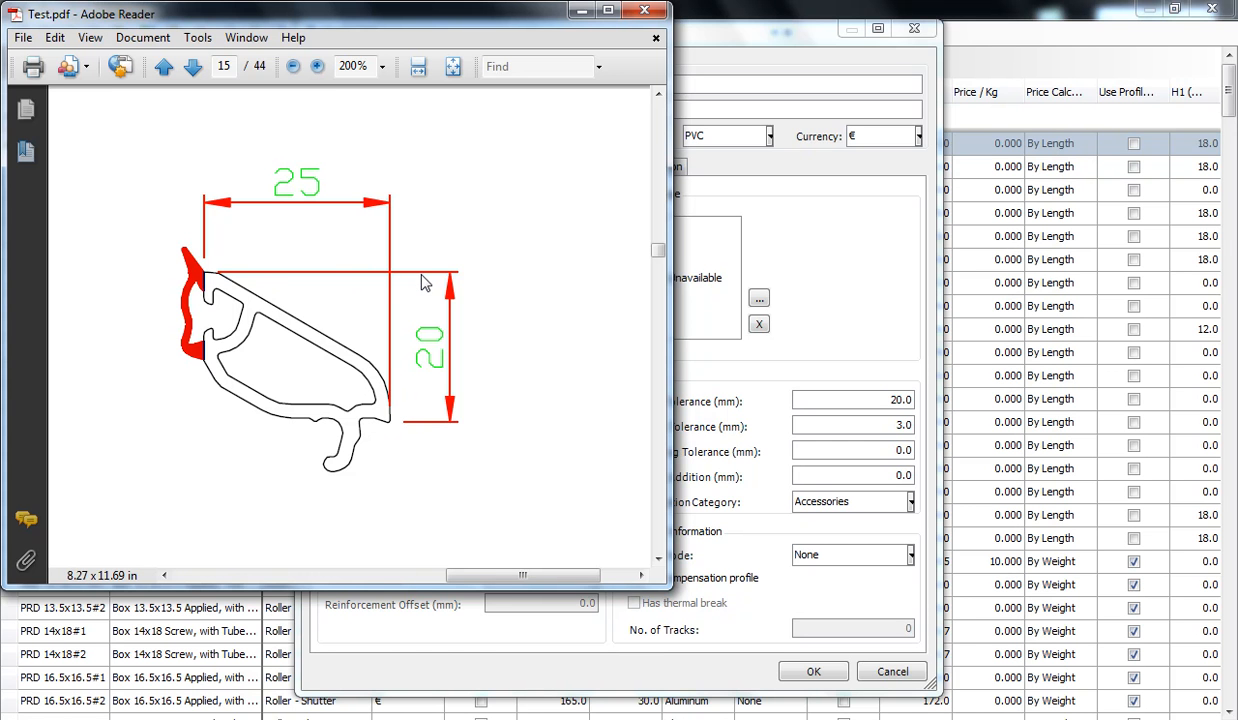
mouse_move(438, 288)
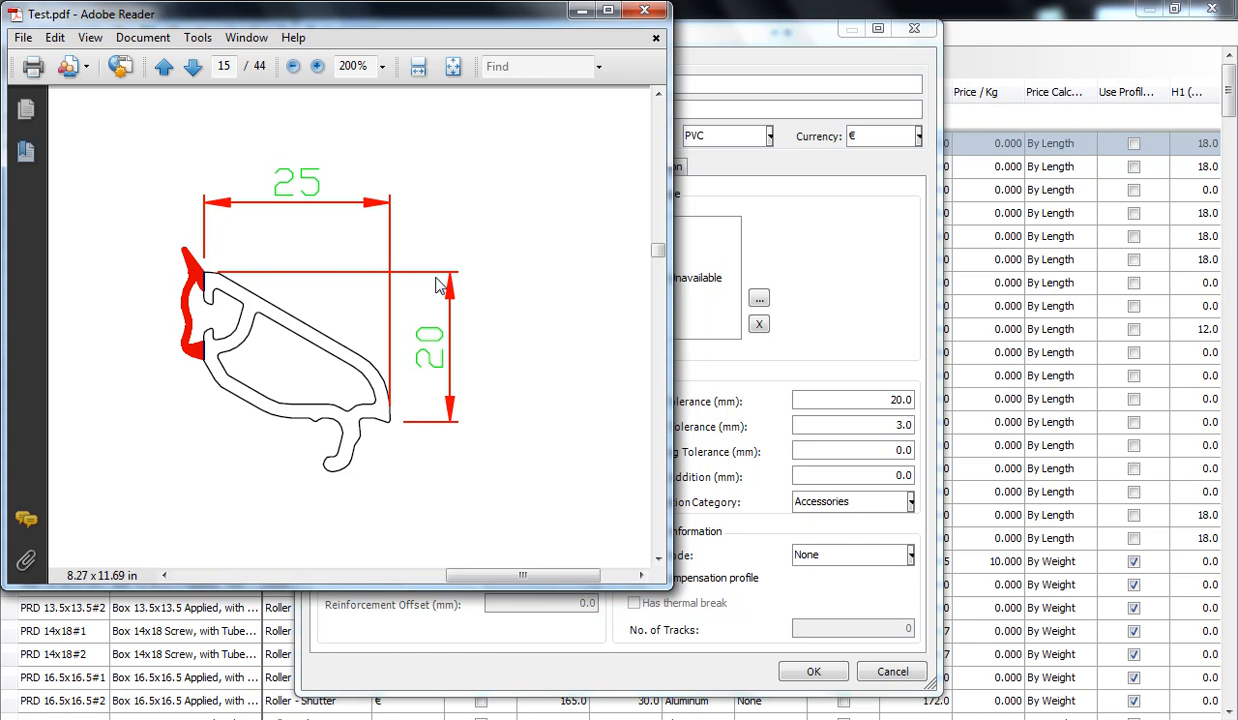
mouse_move(578, 384)
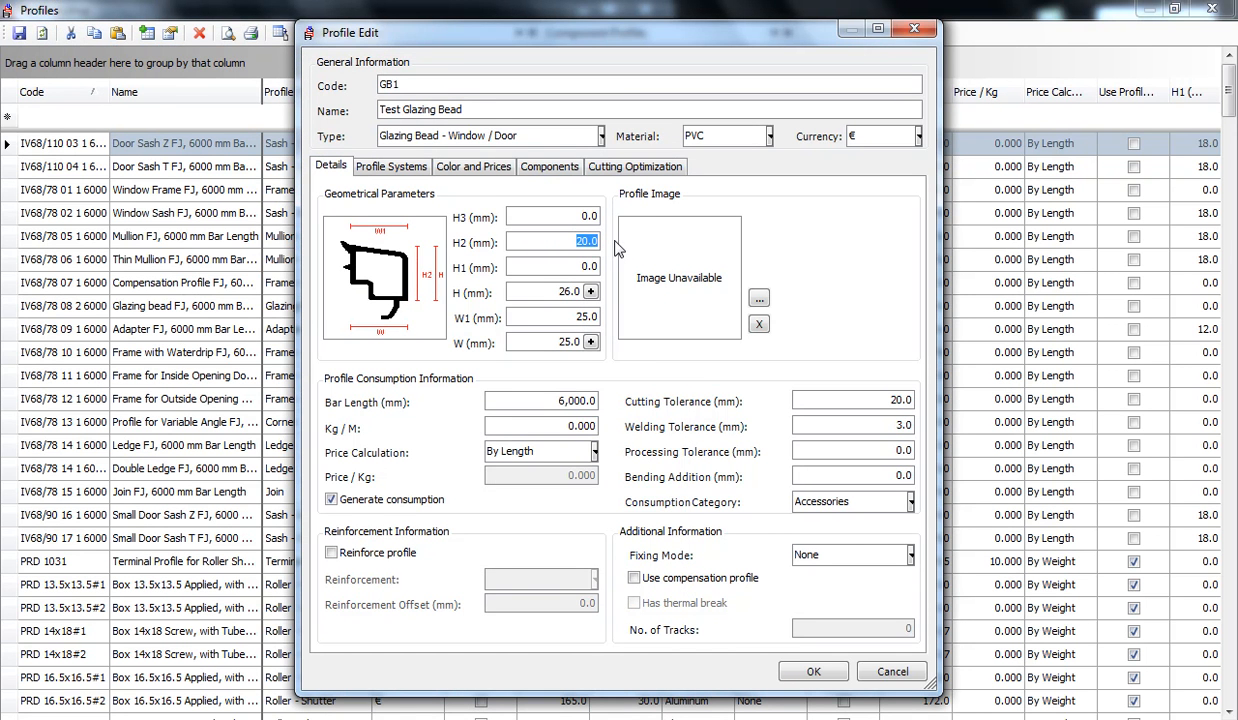
mouse_move(470, 256)
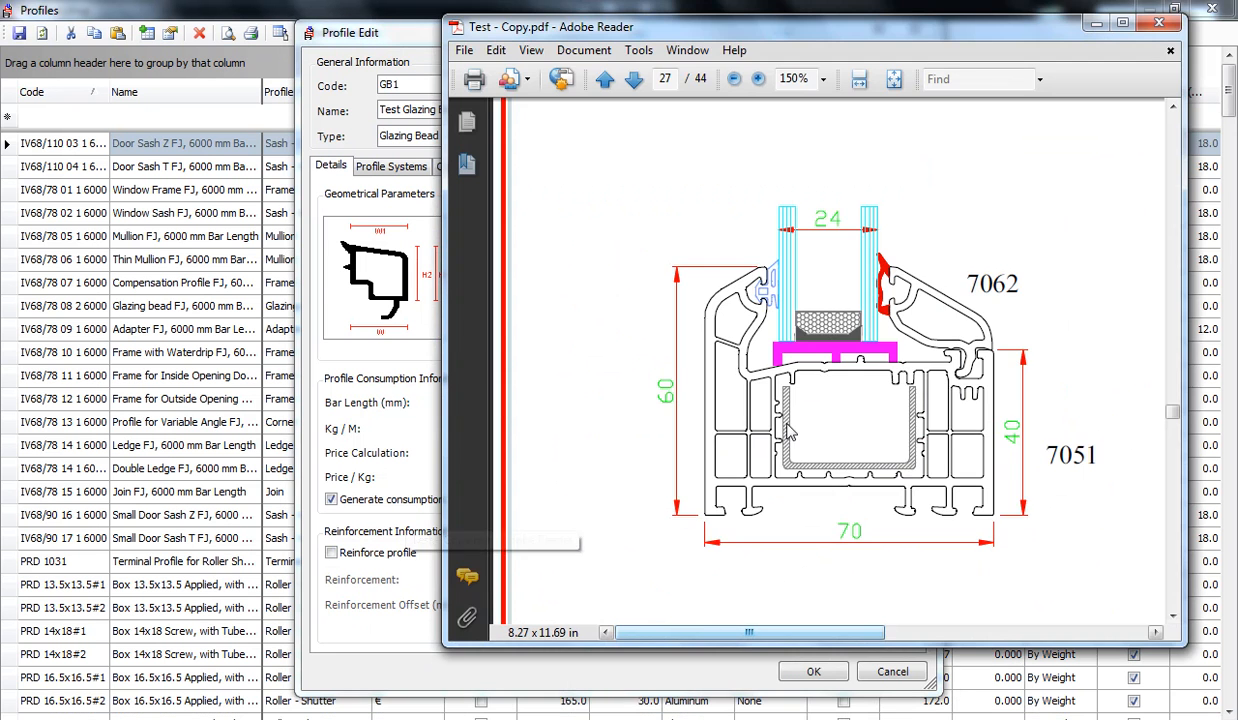
mouse_move(1004, 340)
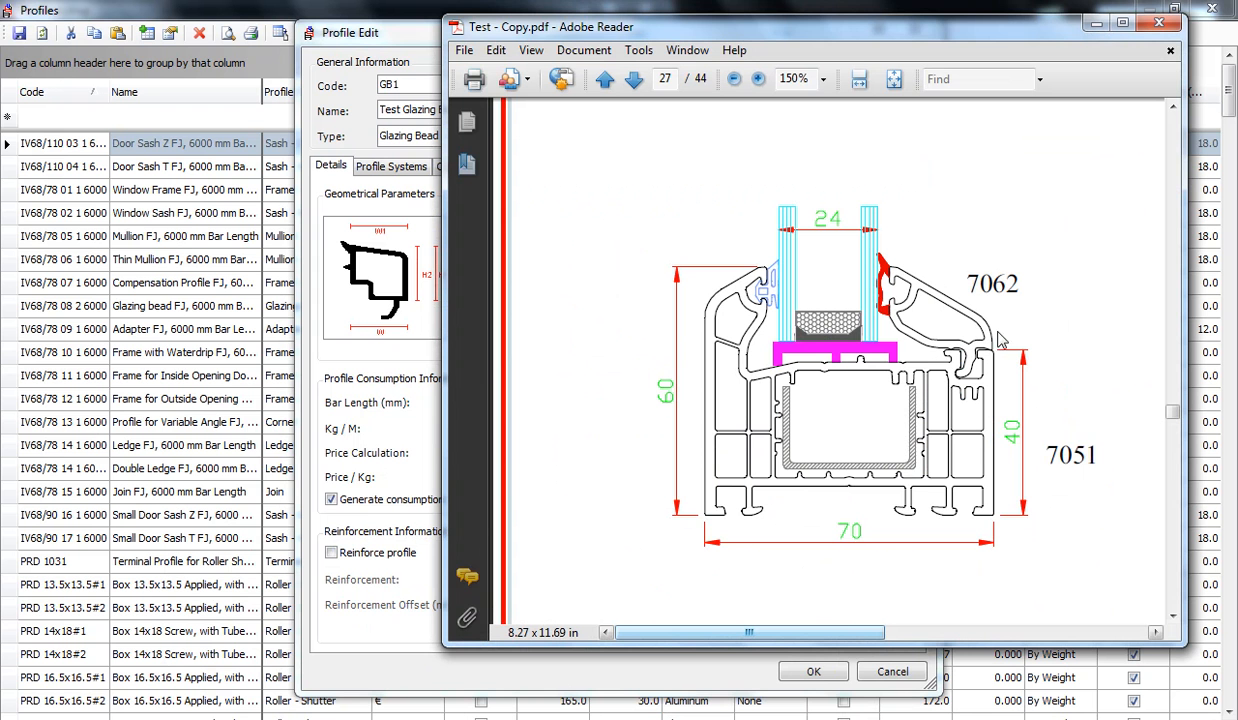
mouse_move(996, 352)
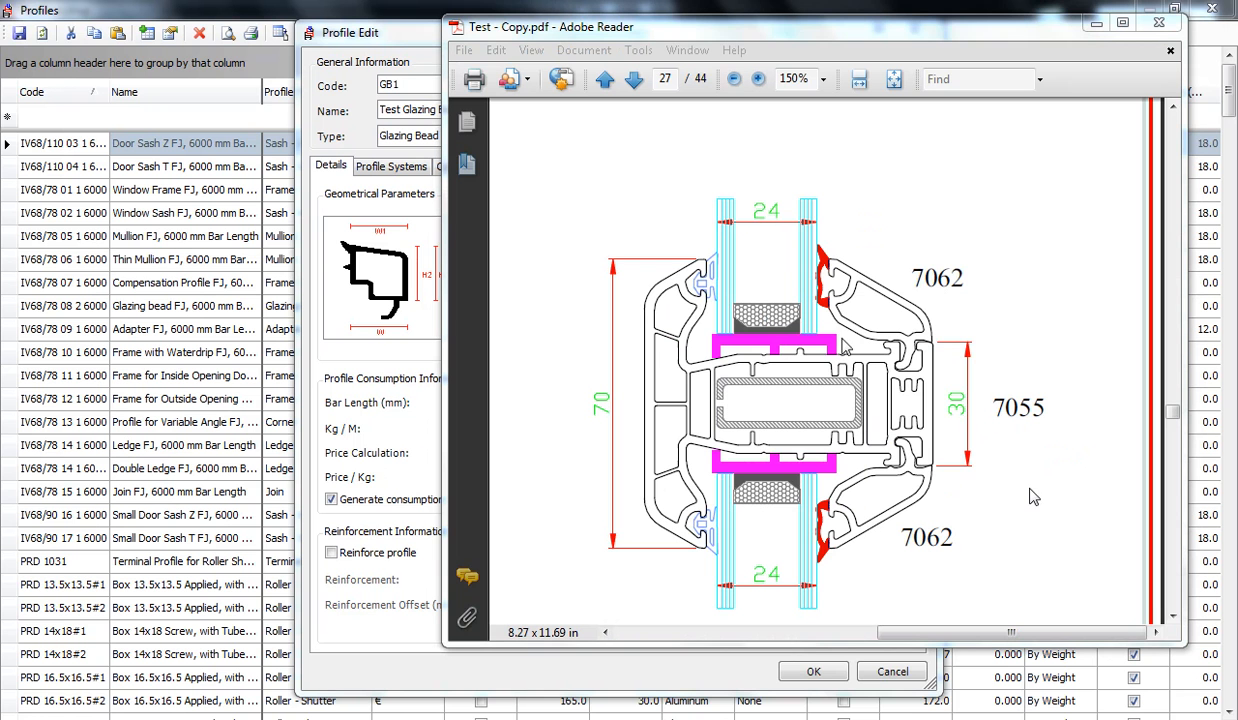
mouse_move(902, 484)
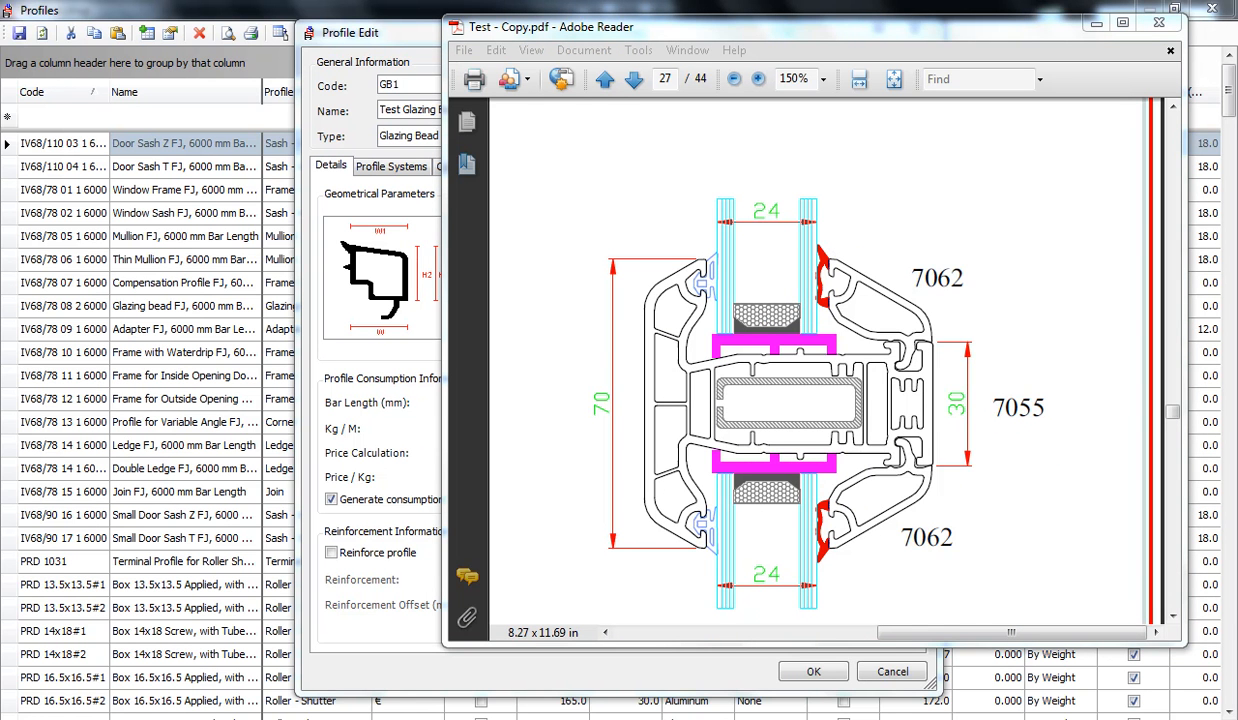
mouse_move(848, 556)
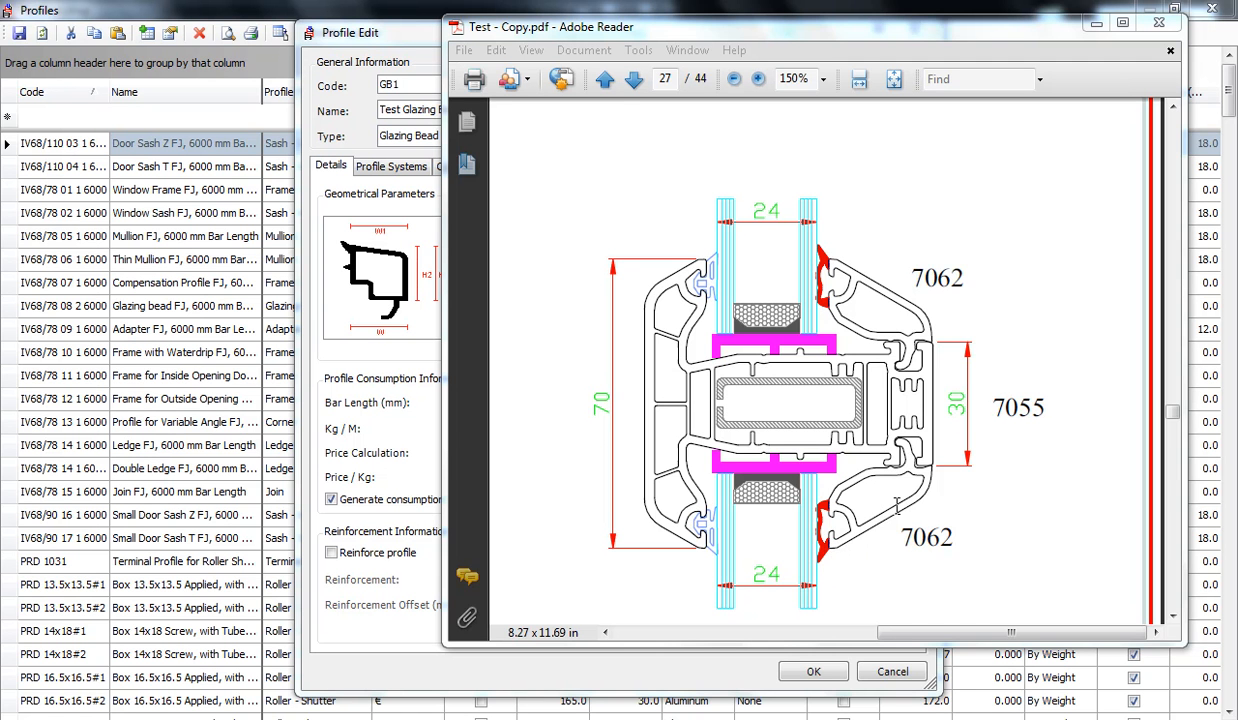
mouse_move(884, 348)
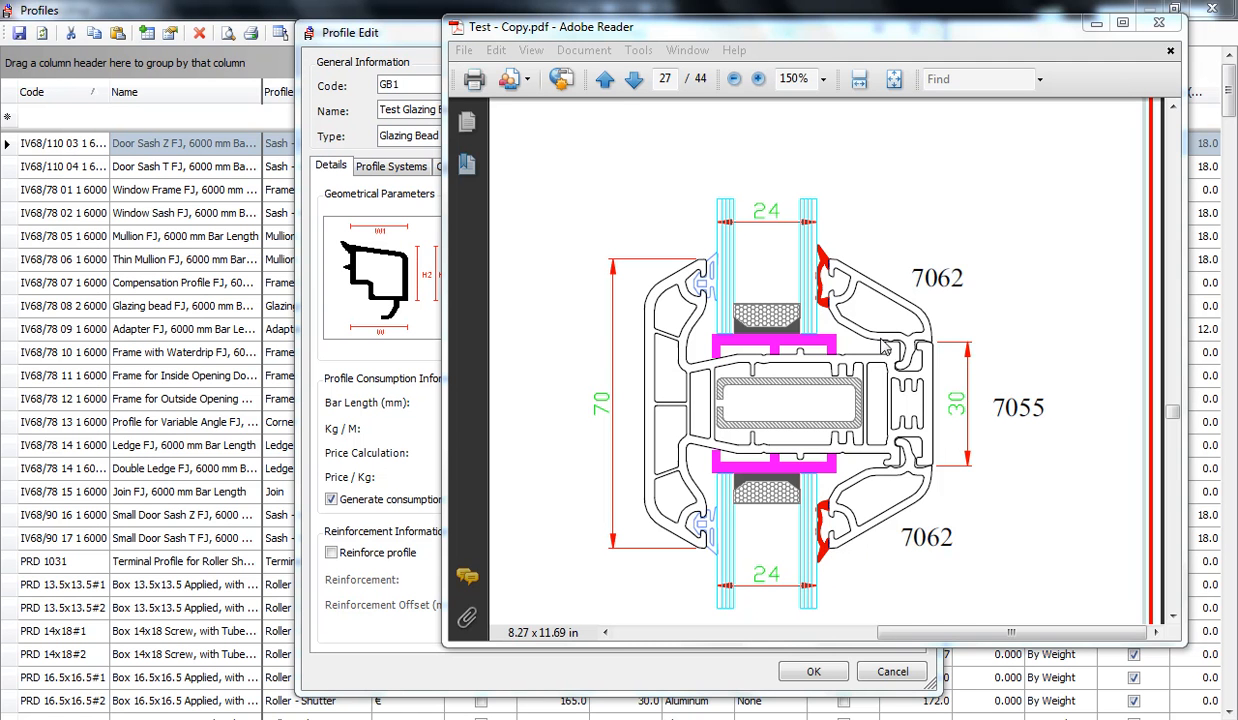
mouse_move(876, 268)
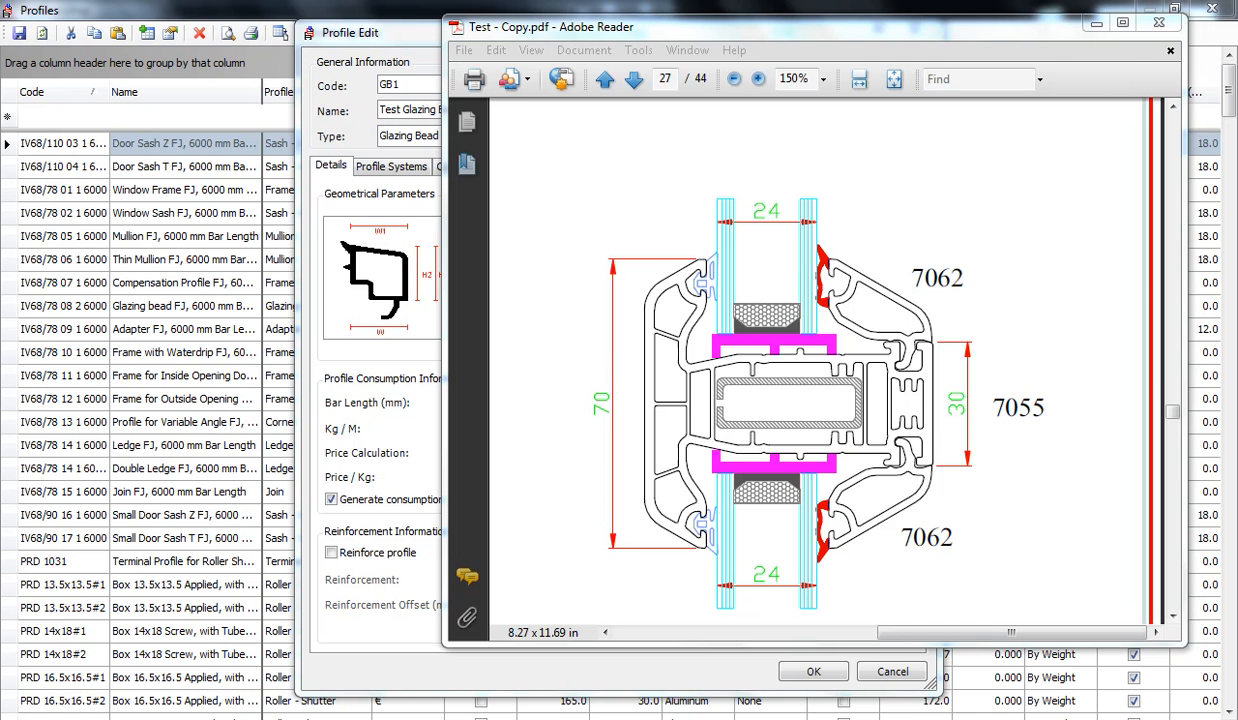
Step: Advance to page 28 showing the sash section with profiles 7053, 7074 and 7052
click(632, 80)
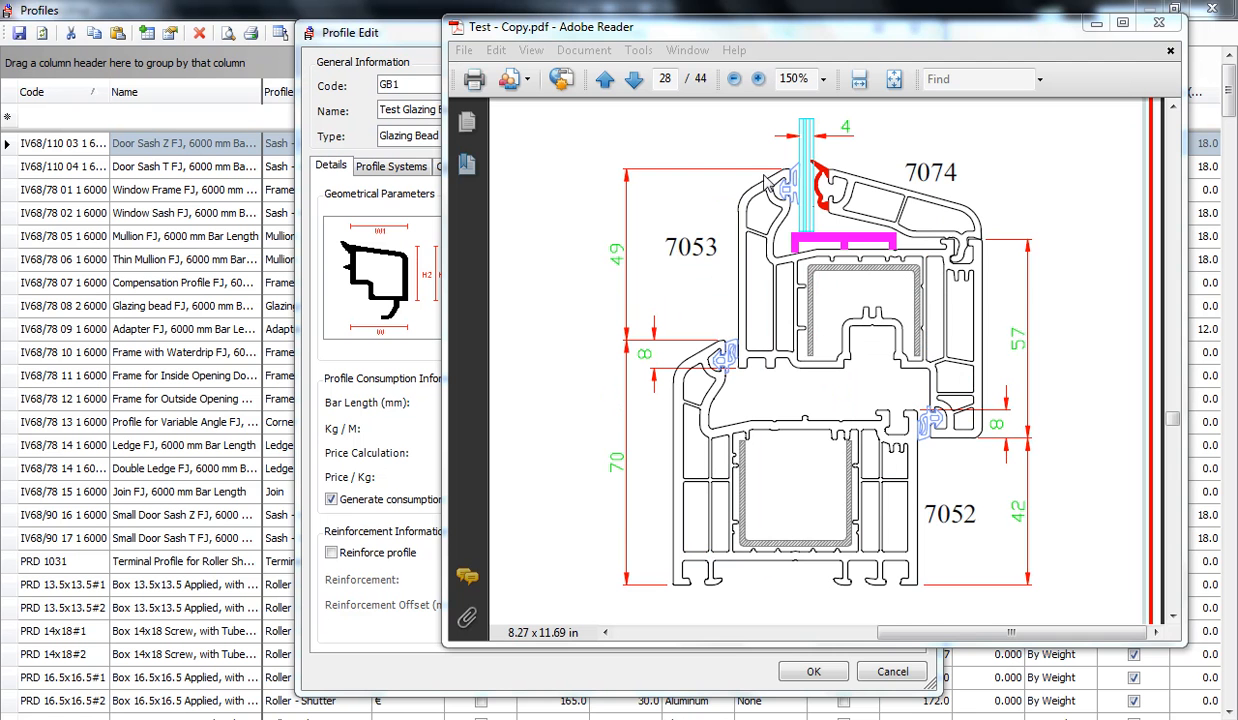
mouse_move(884, 168)
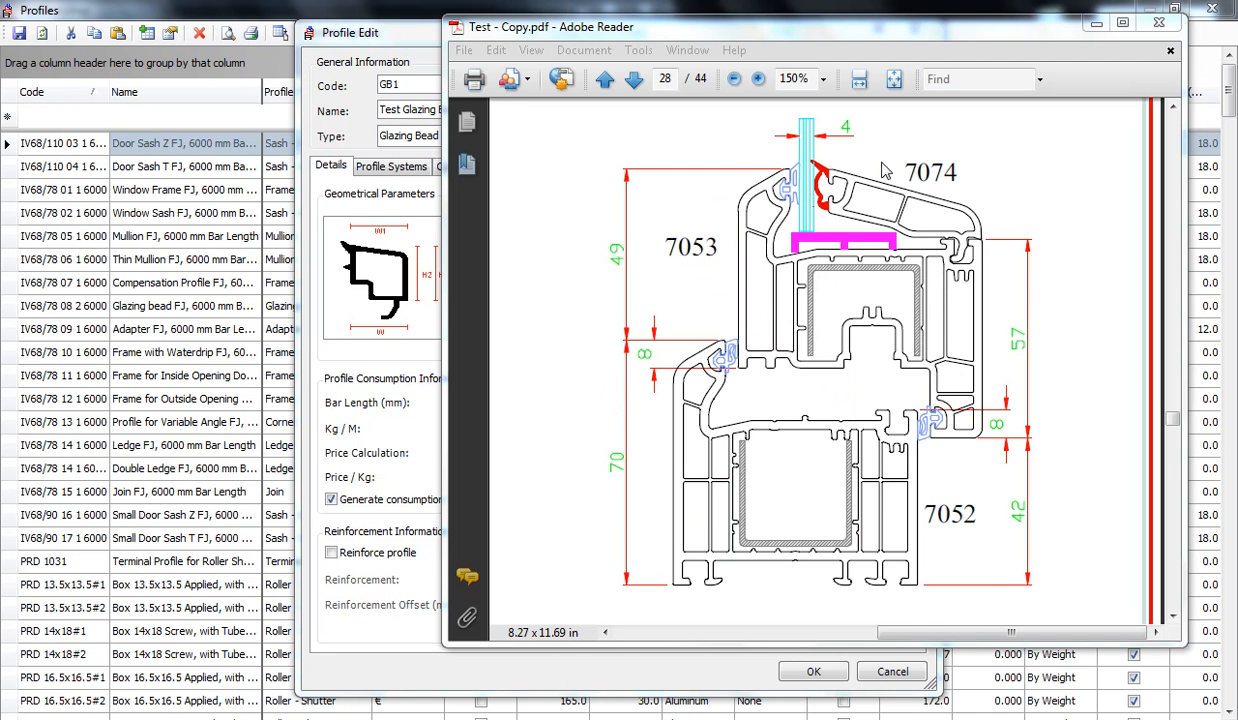
mouse_move(810, 166)
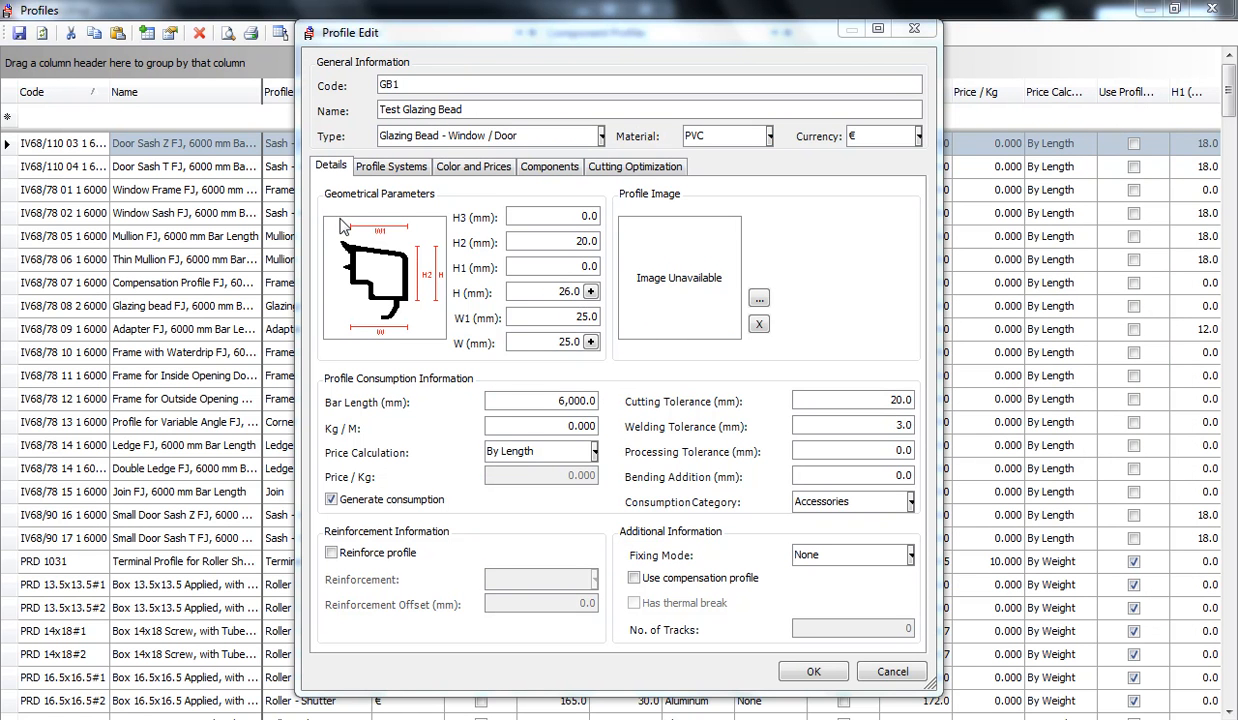
mouse_move(412, 224)
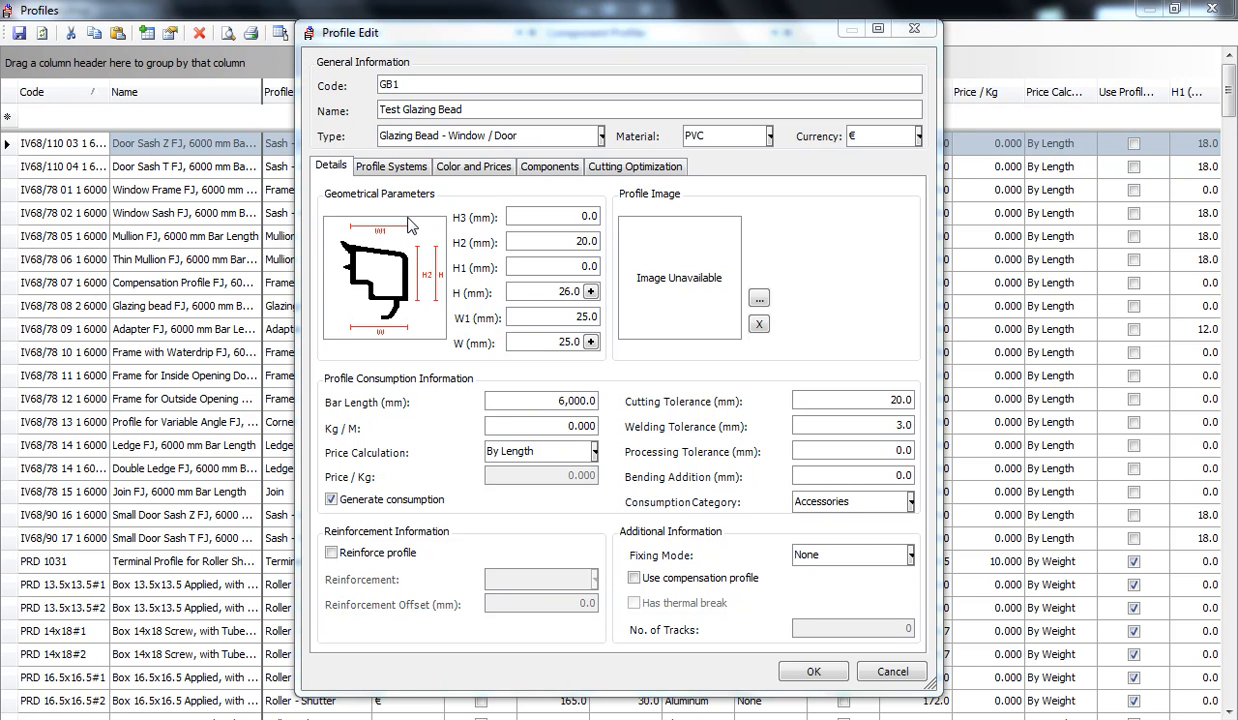
mouse_move(364, 248)
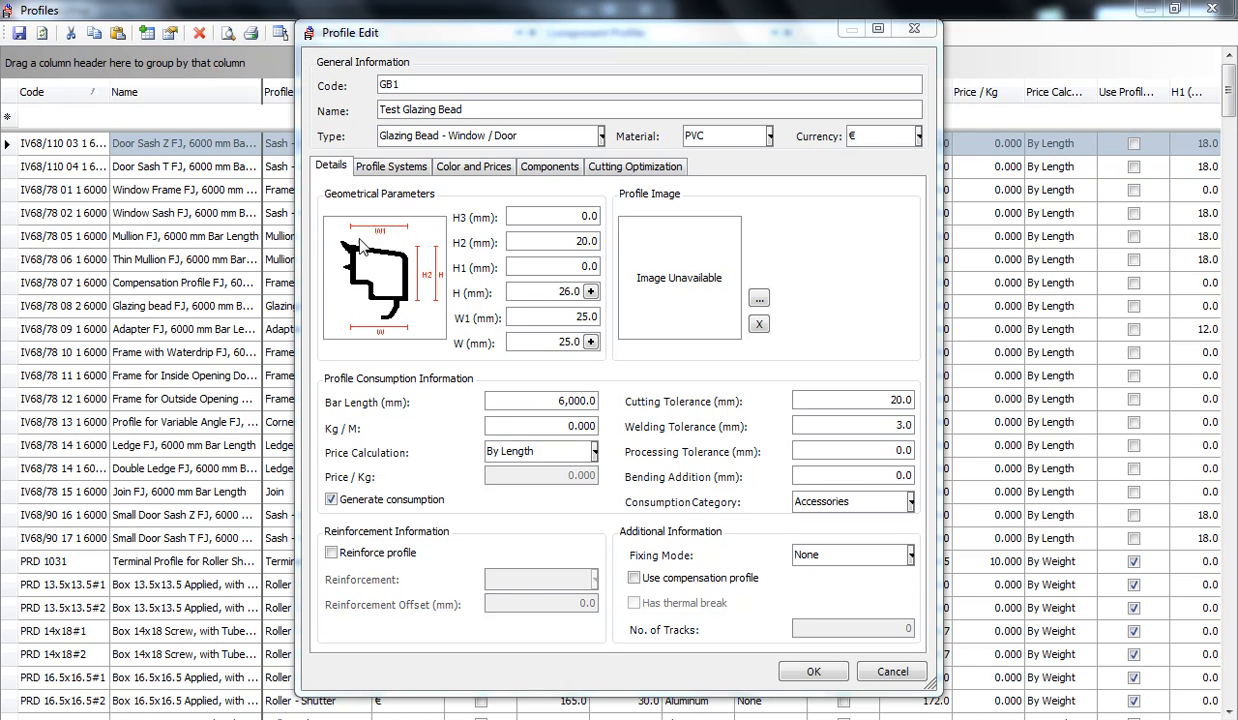
mouse_move(420, 270)
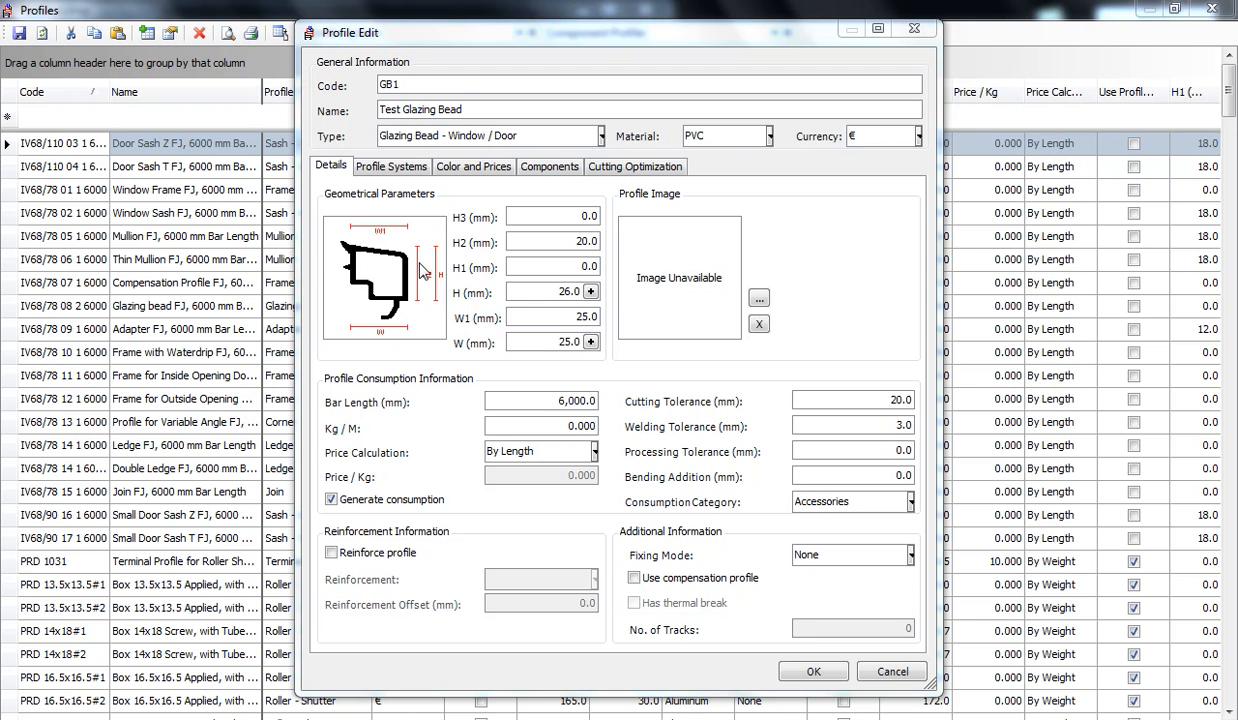
mouse_move(468, 476)
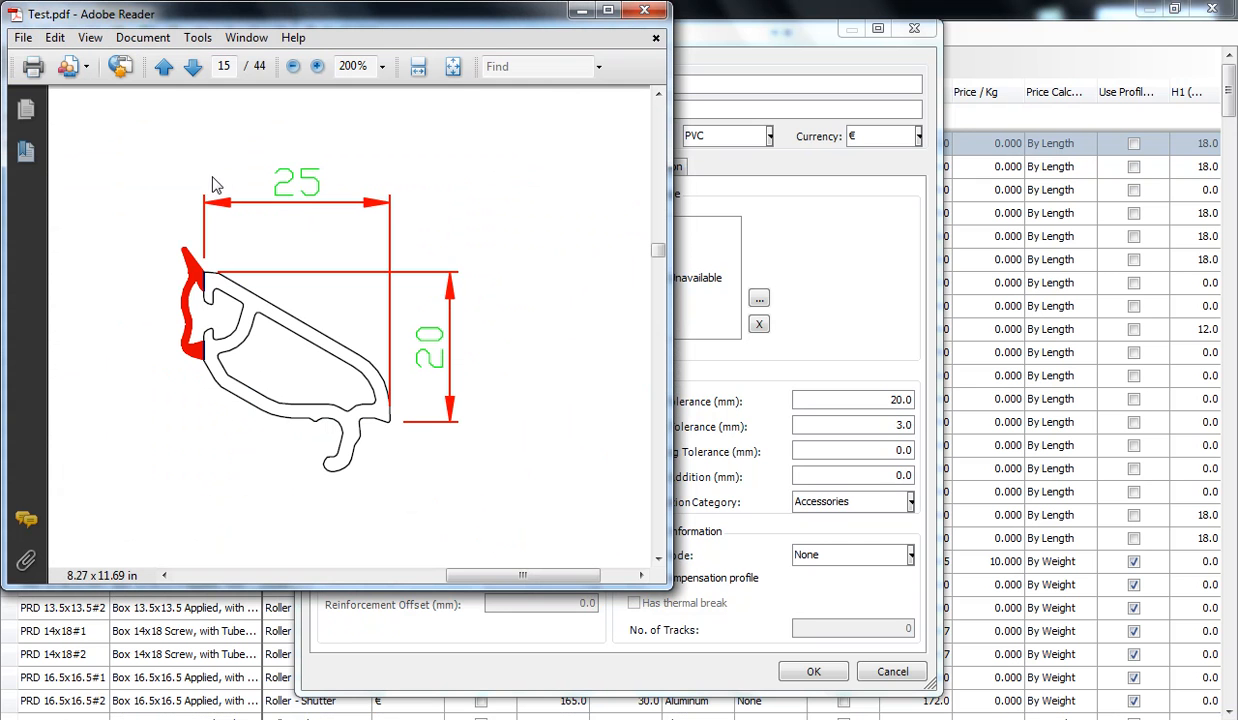
mouse_move(204, 206)
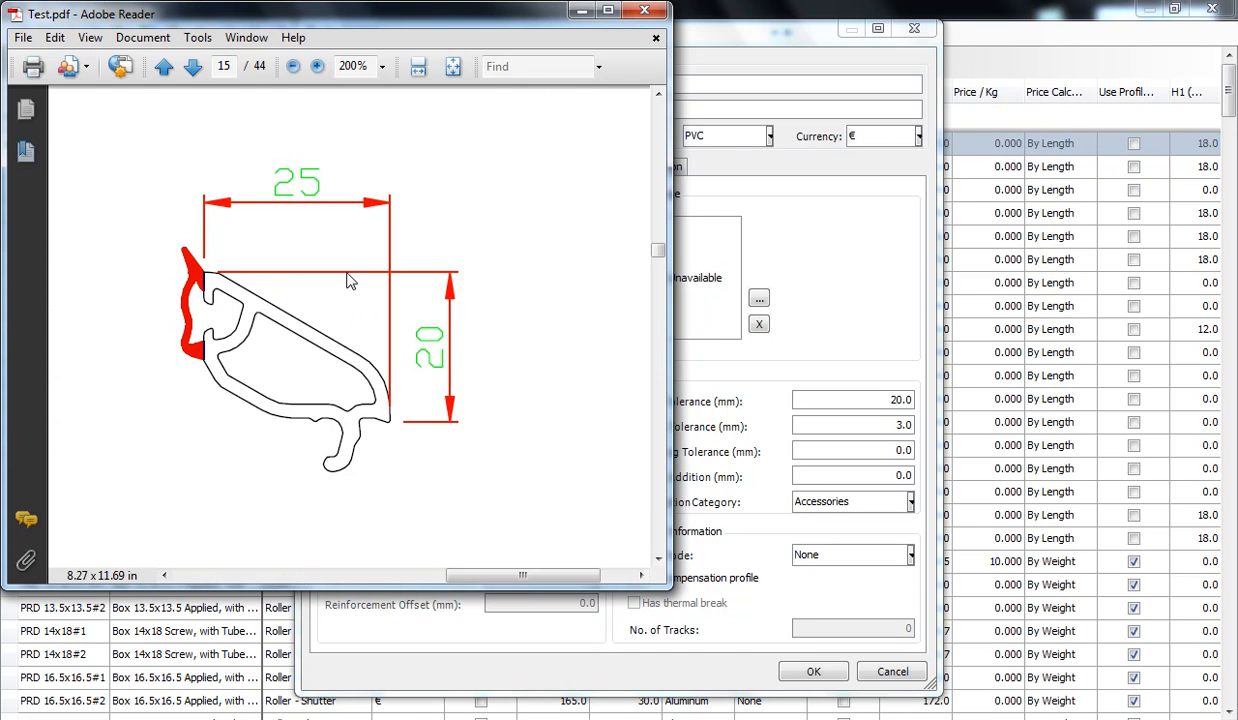
mouse_move(330, 280)
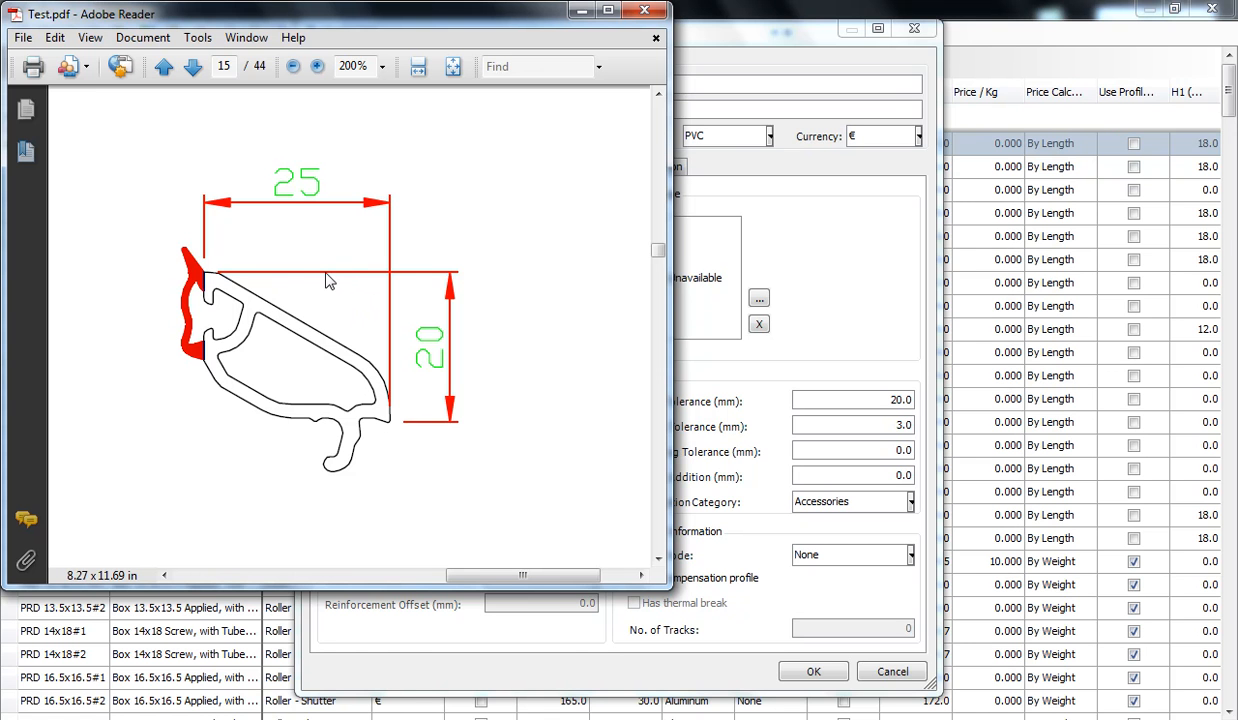
mouse_move(408, 430)
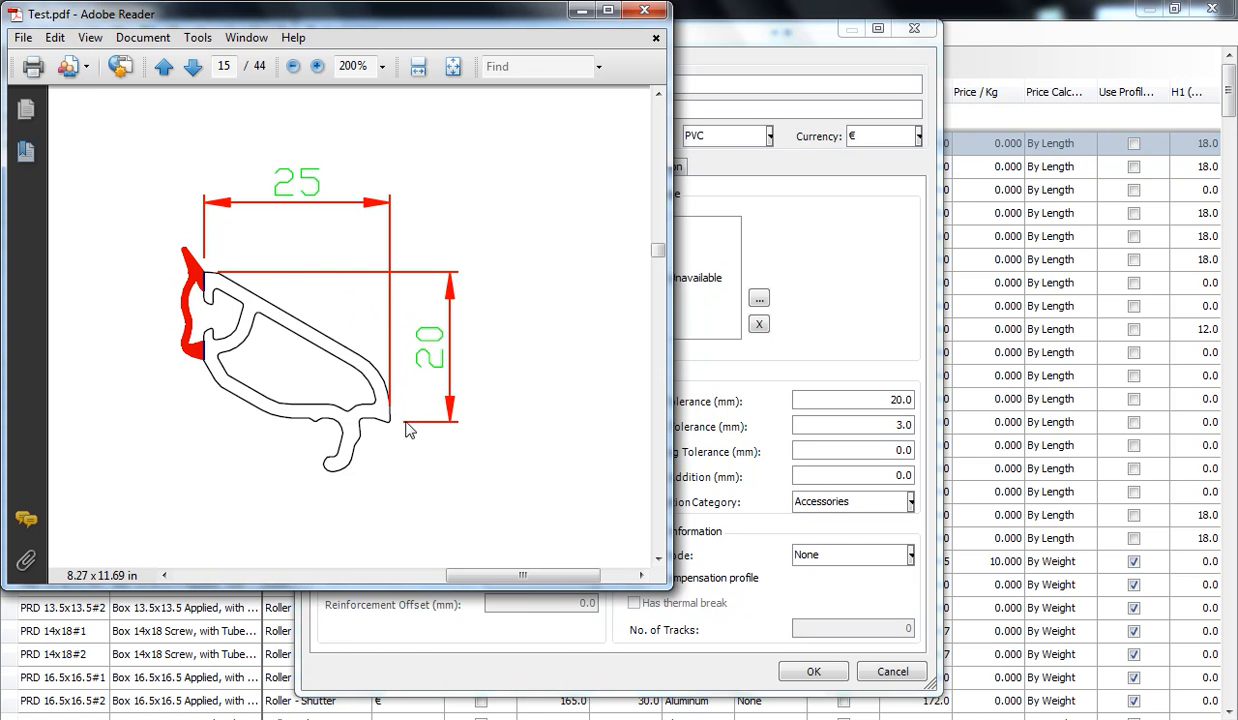
mouse_move(388, 432)
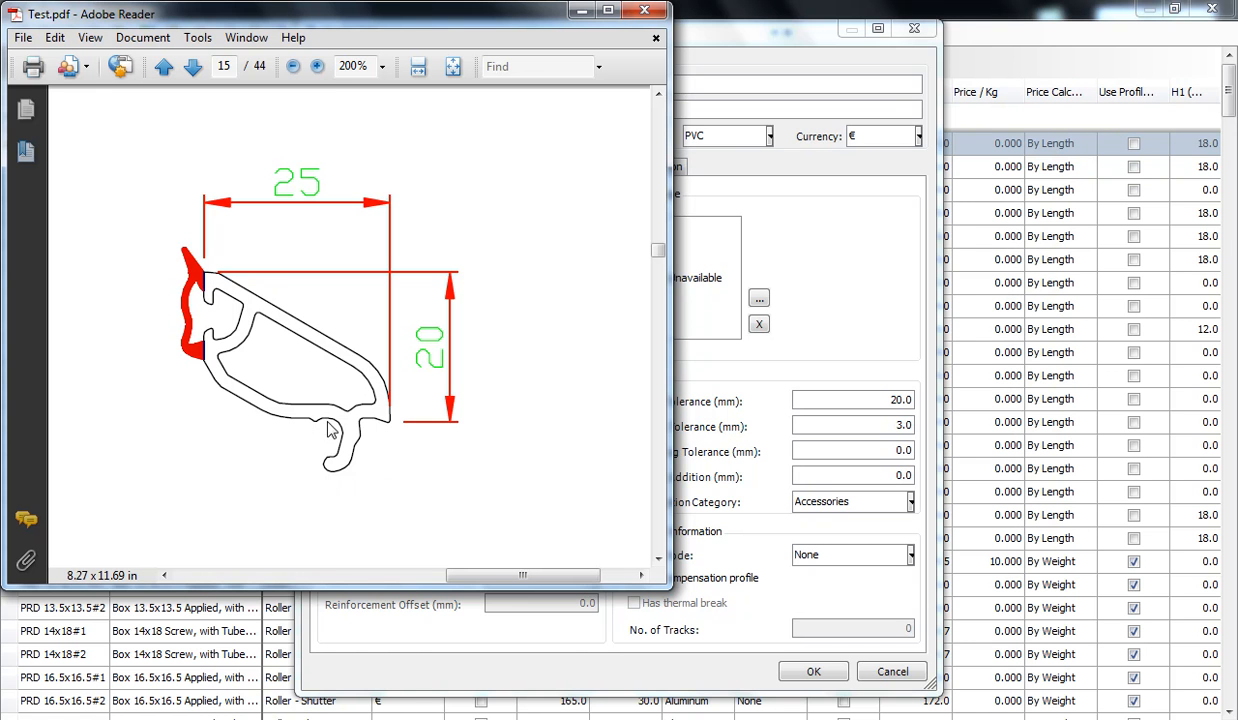
mouse_move(380, 460)
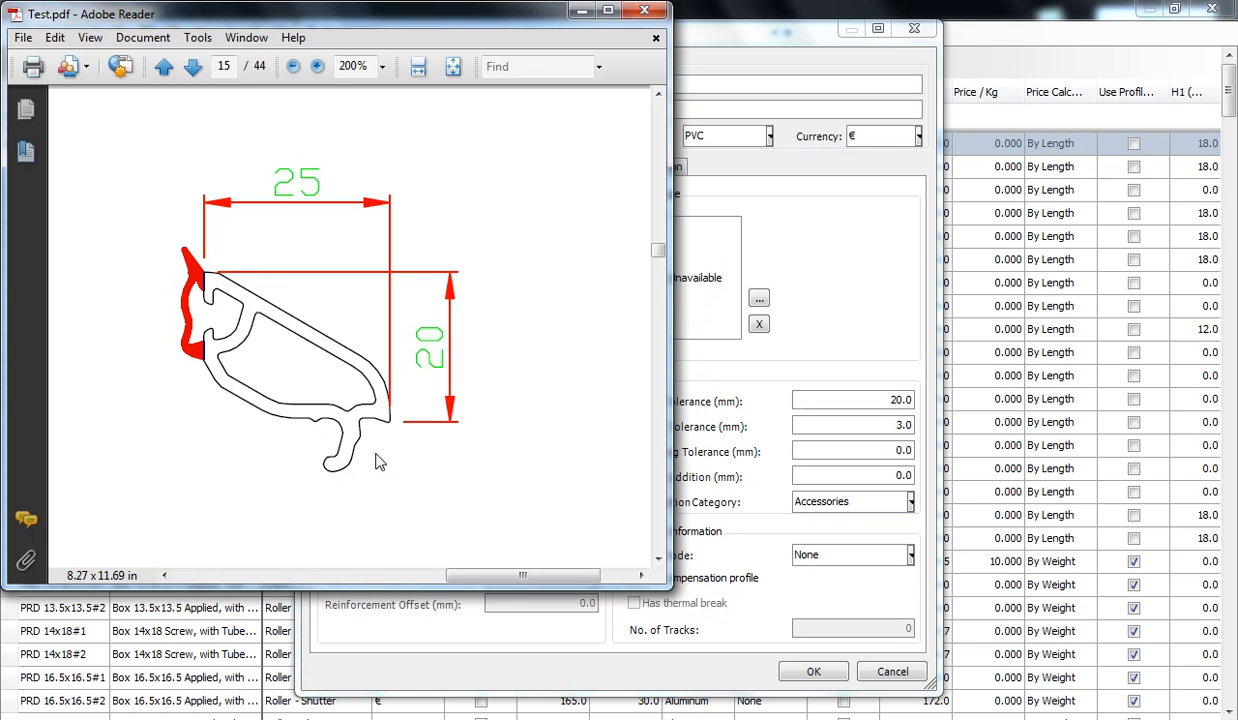
mouse_move(368, 452)
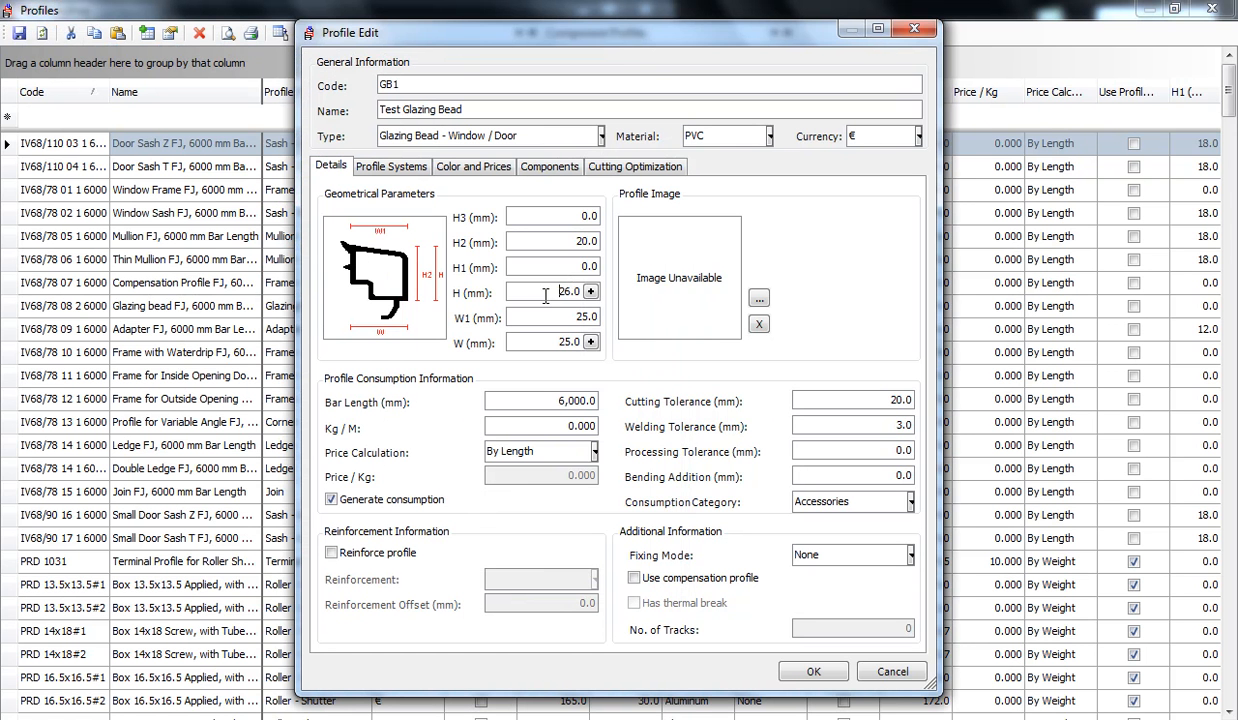
triple_click(544, 292)
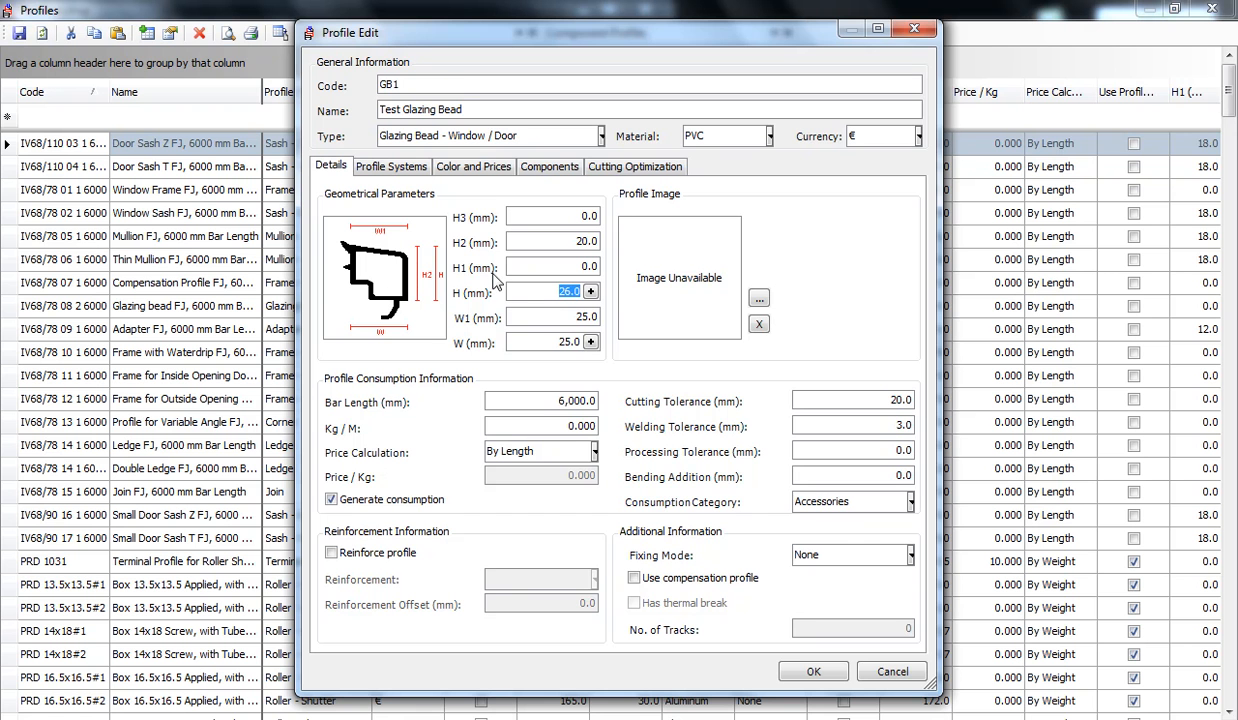
mouse_move(496, 280)
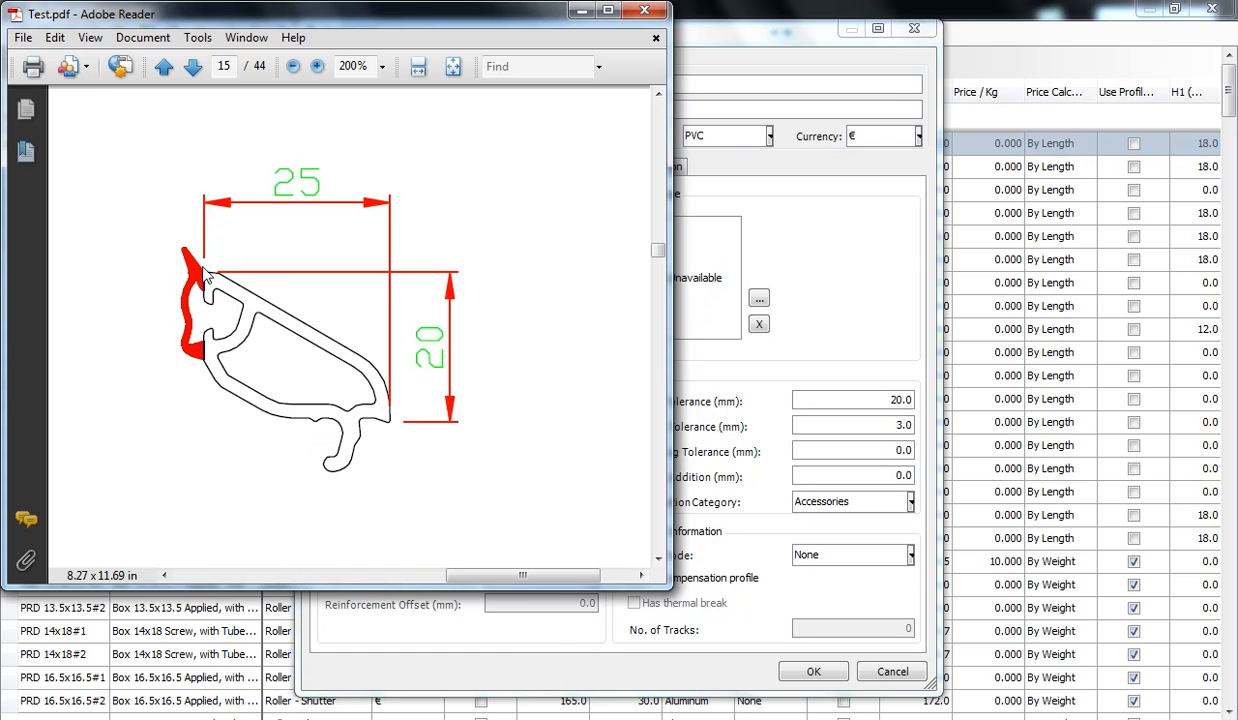
mouse_move(392, 360)
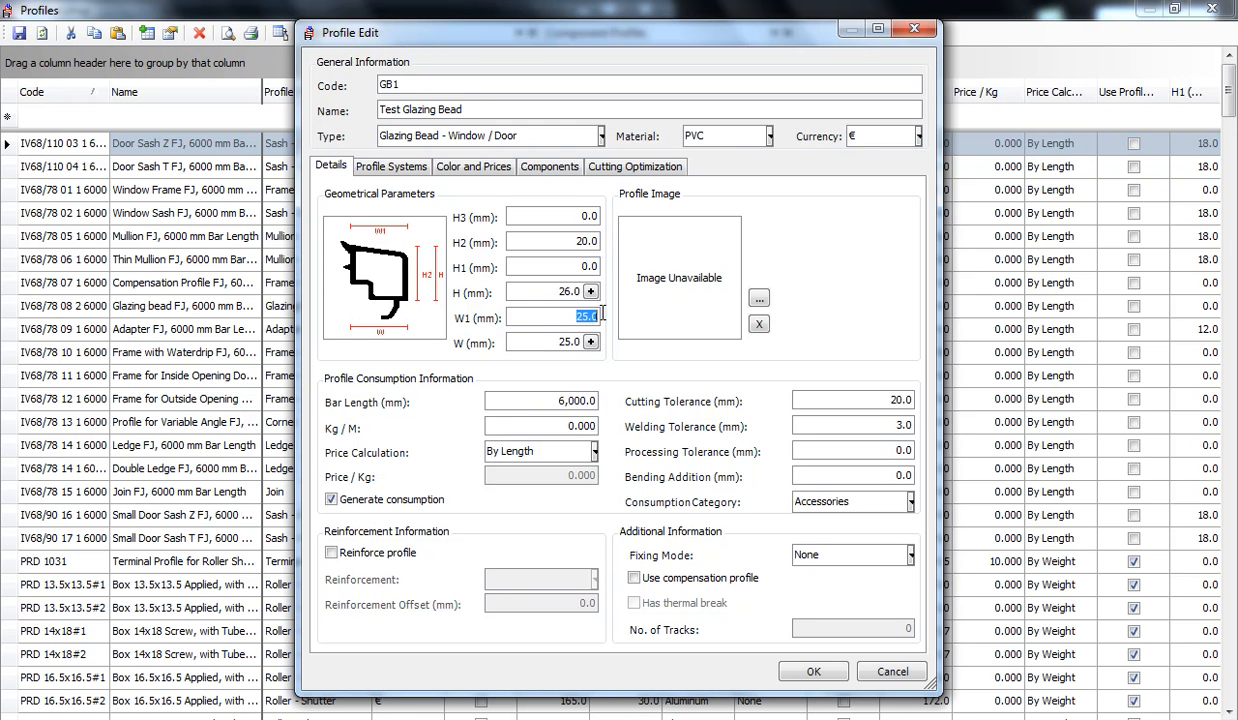
mouse_move(348, 236)
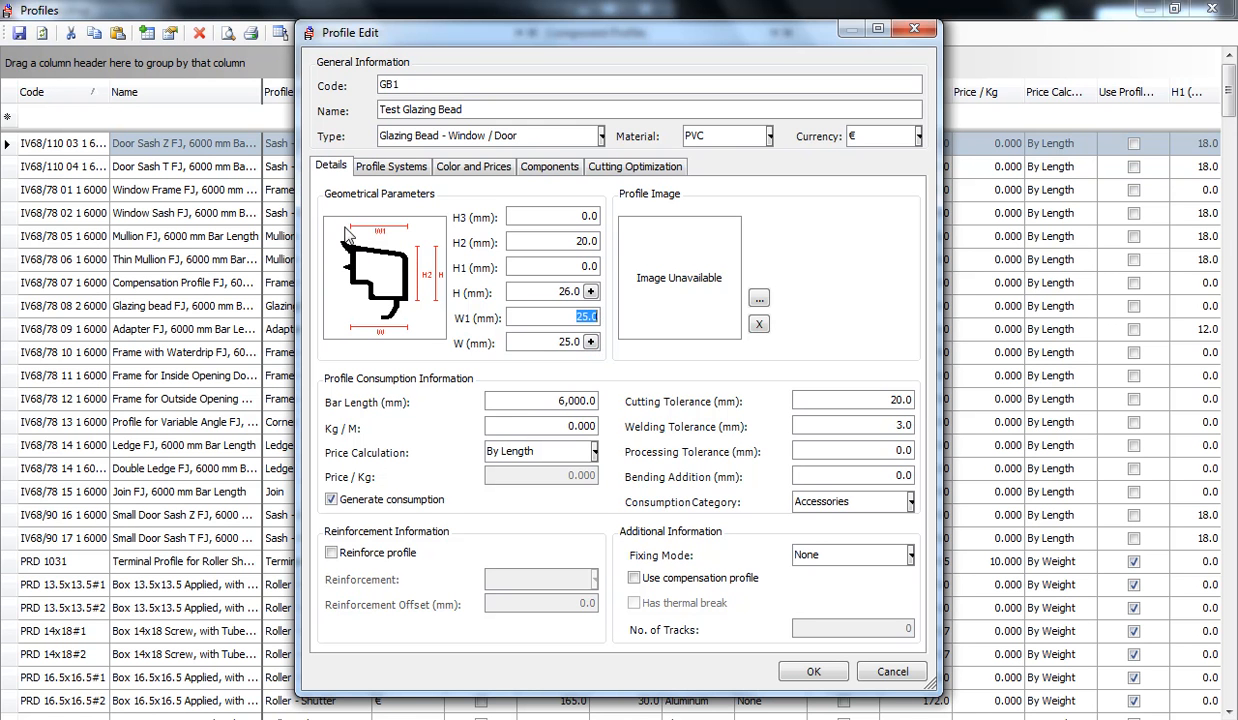
mouse_move(350, 338)
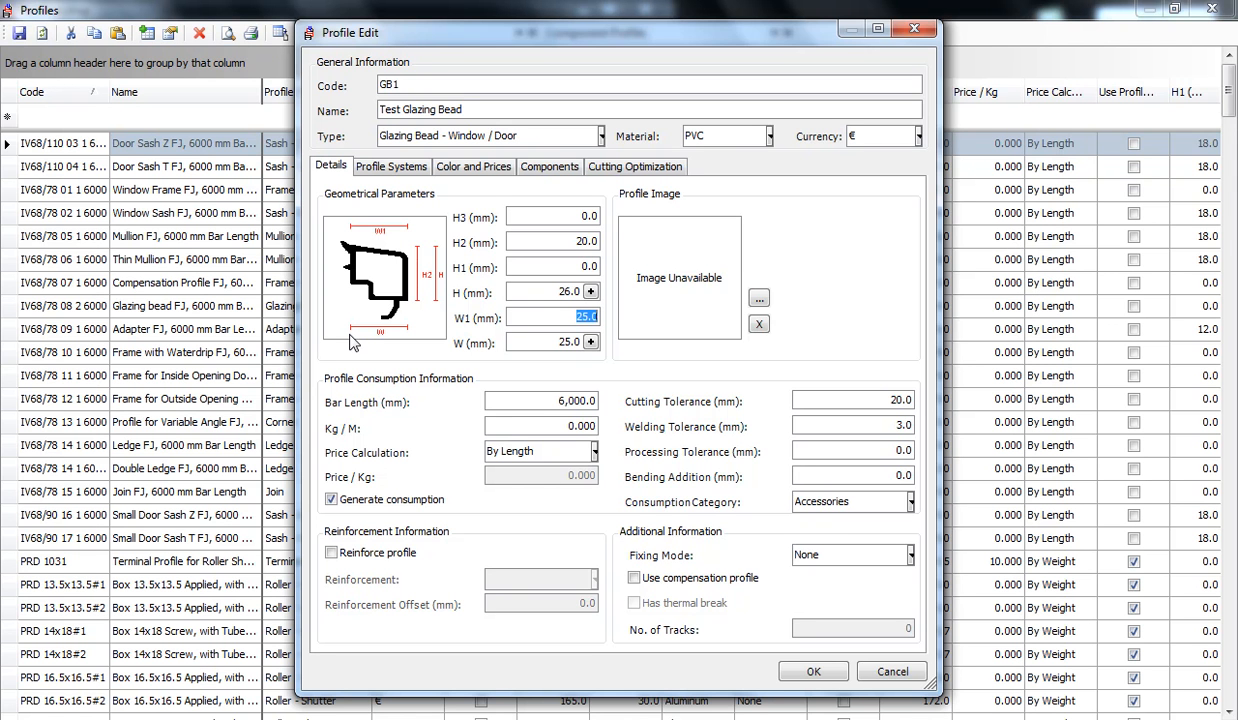
mouse_move(428, 216)
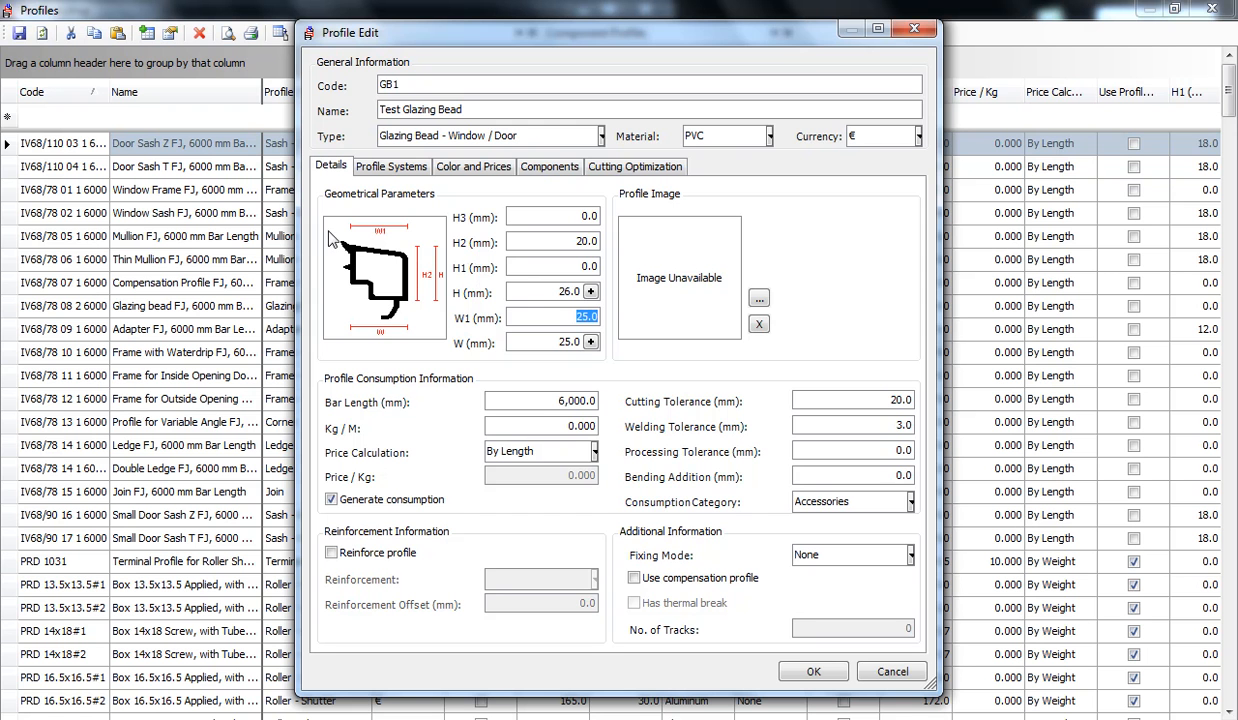
mouse_move(362, 320)
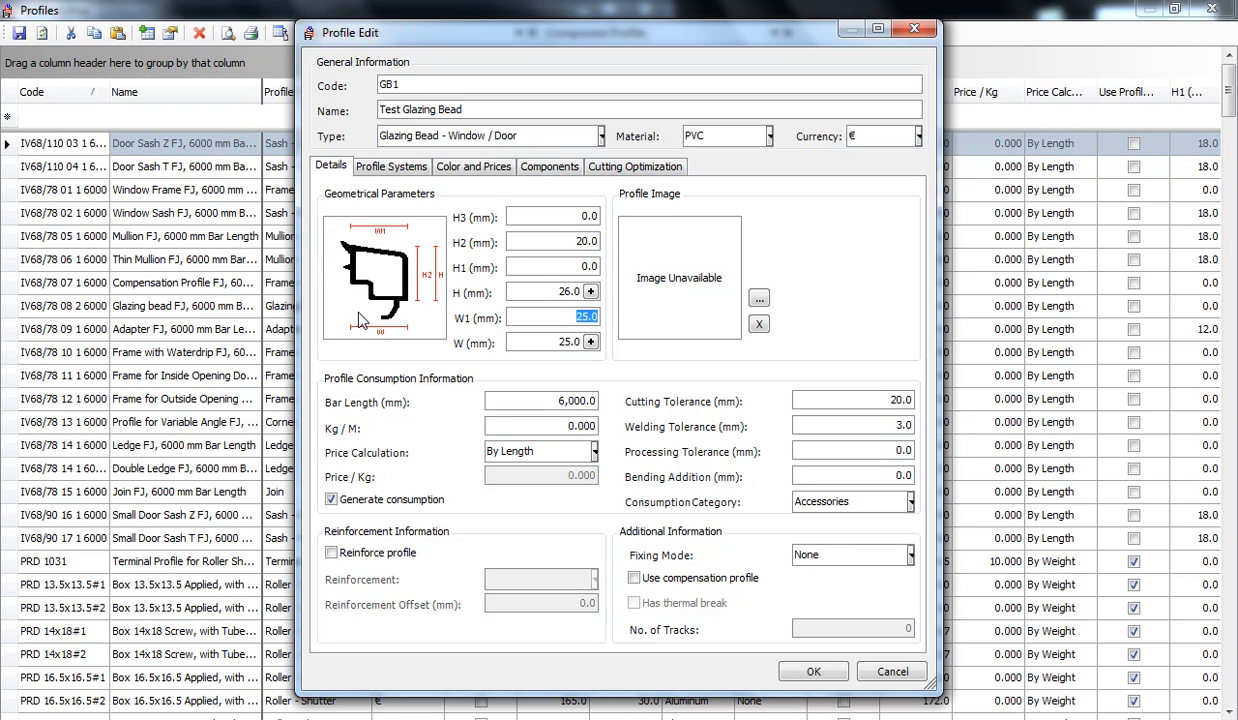
mouse_move(392, 200)
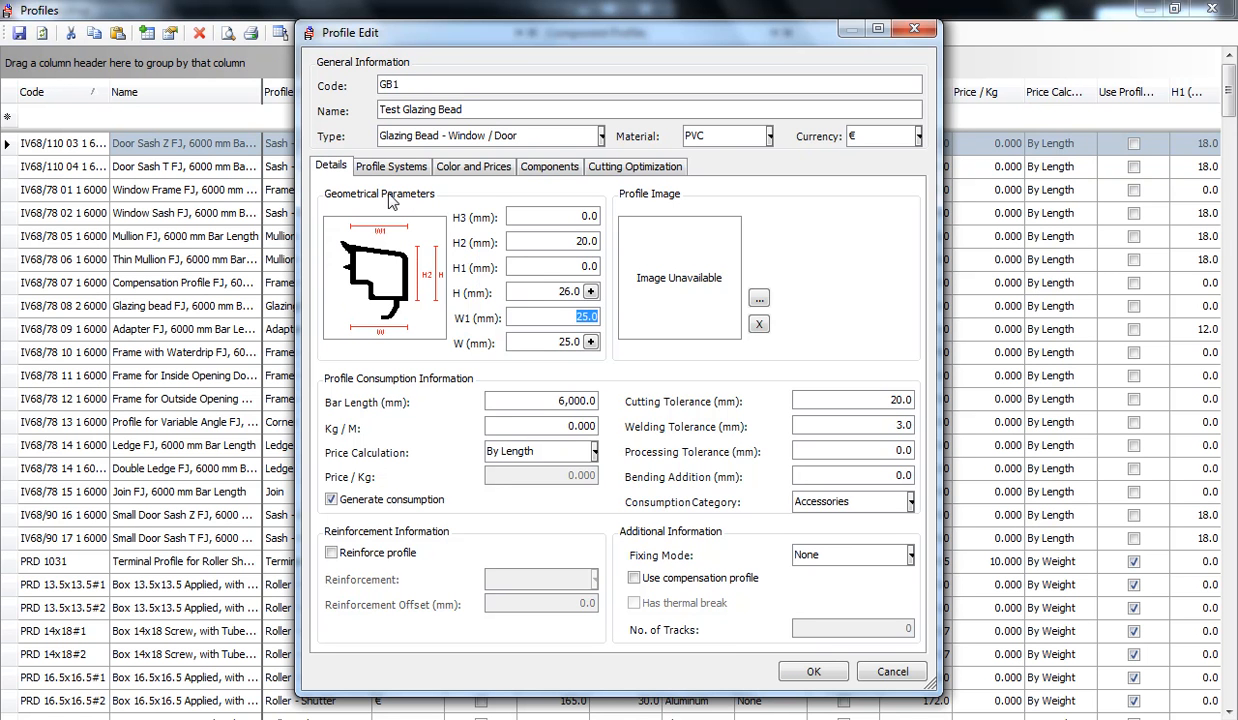